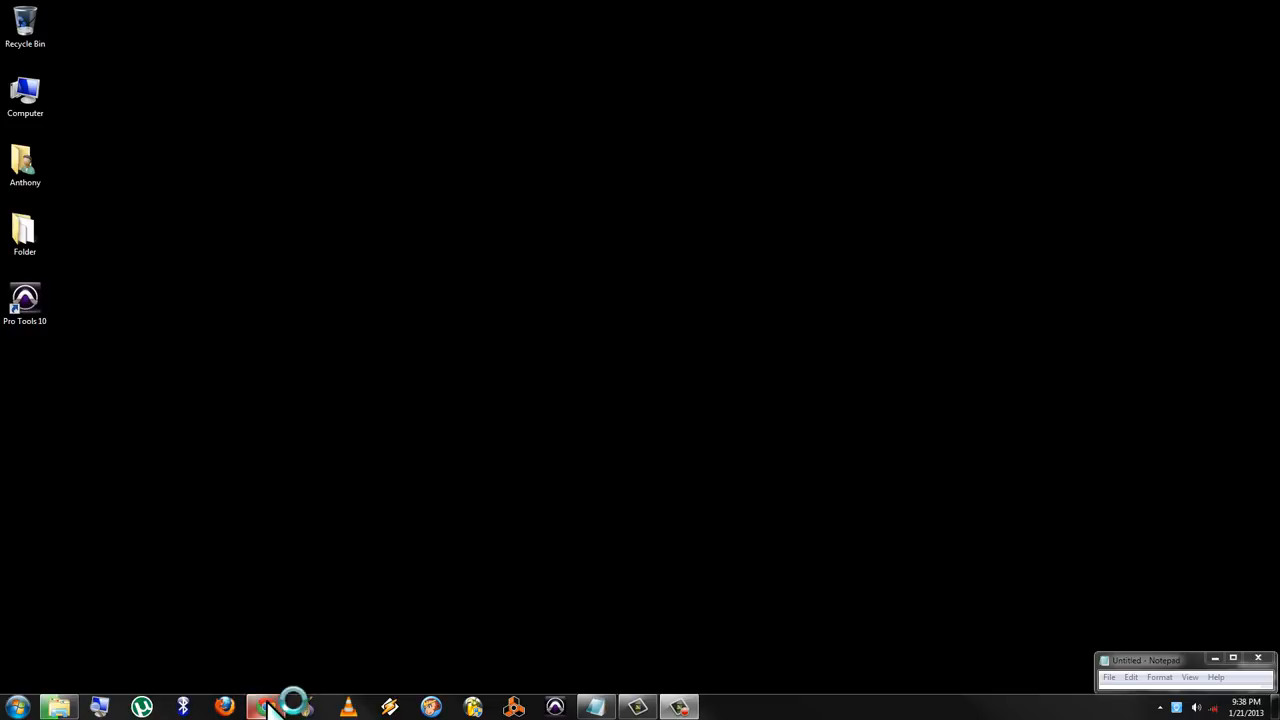
- Launch Chrome and search 'pandora' to reach the Pandora website
left_click(265, 708)
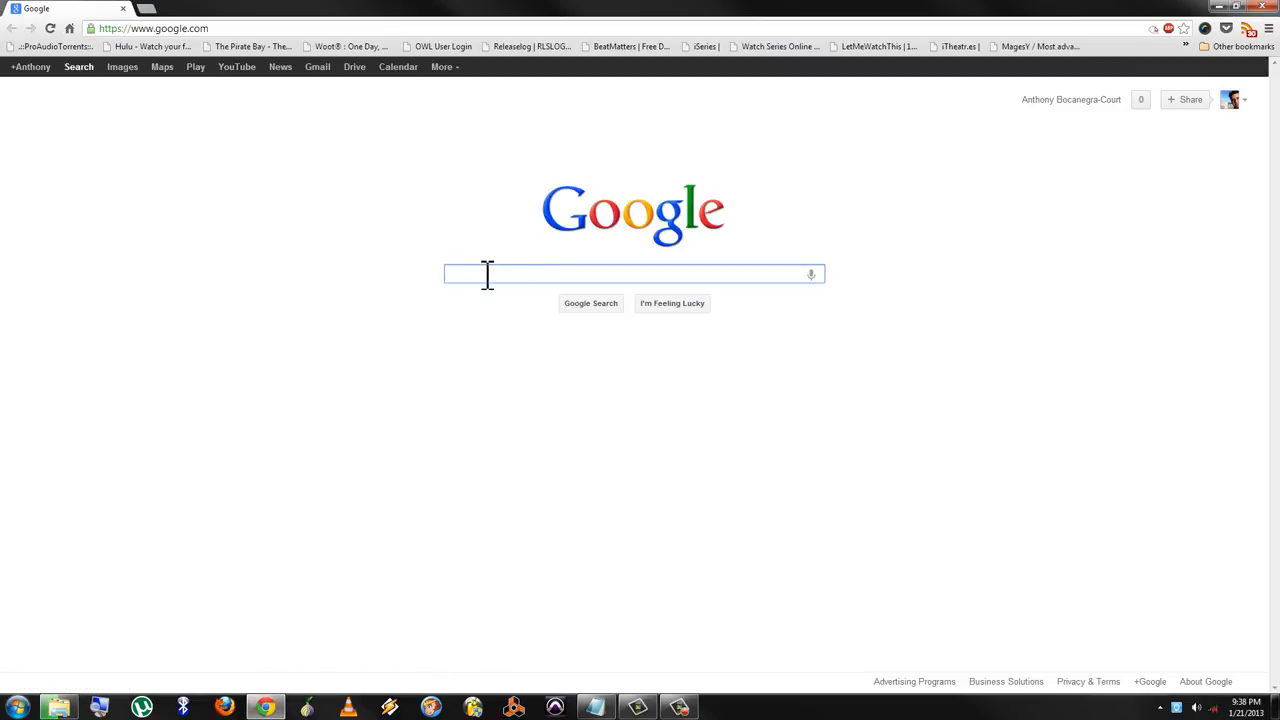
type("pando")
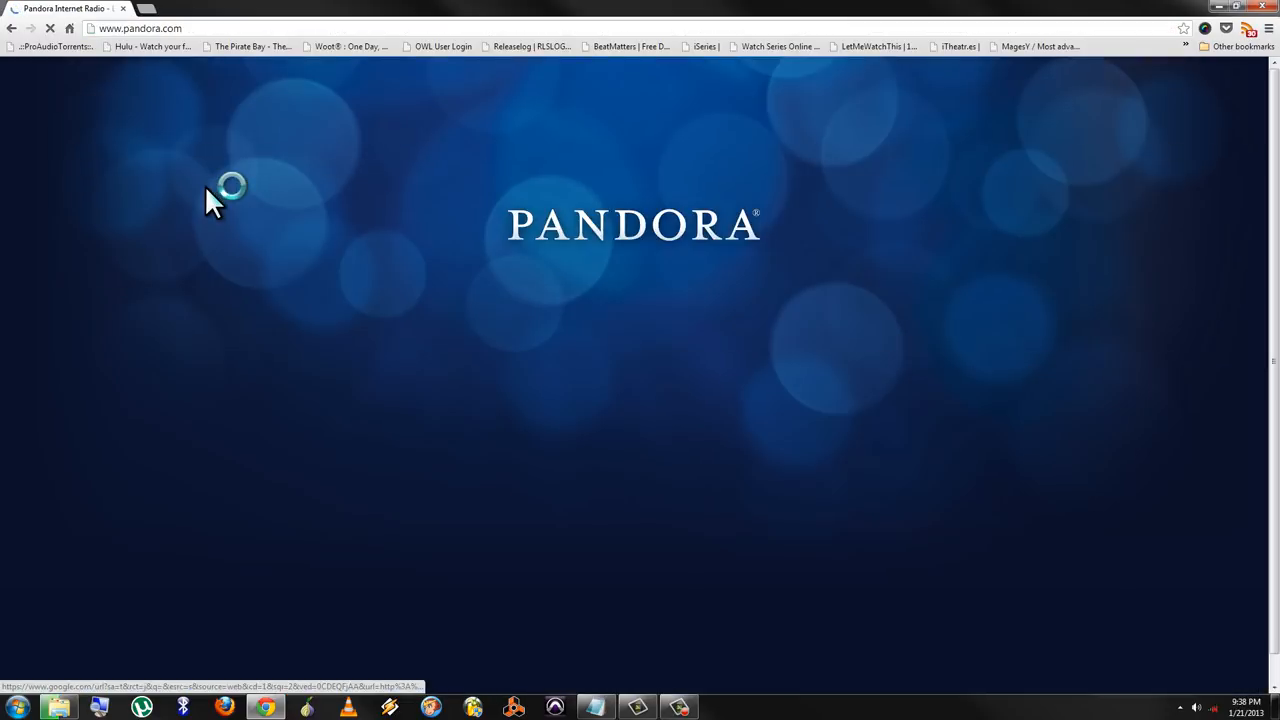
mouse_move(470, 330)
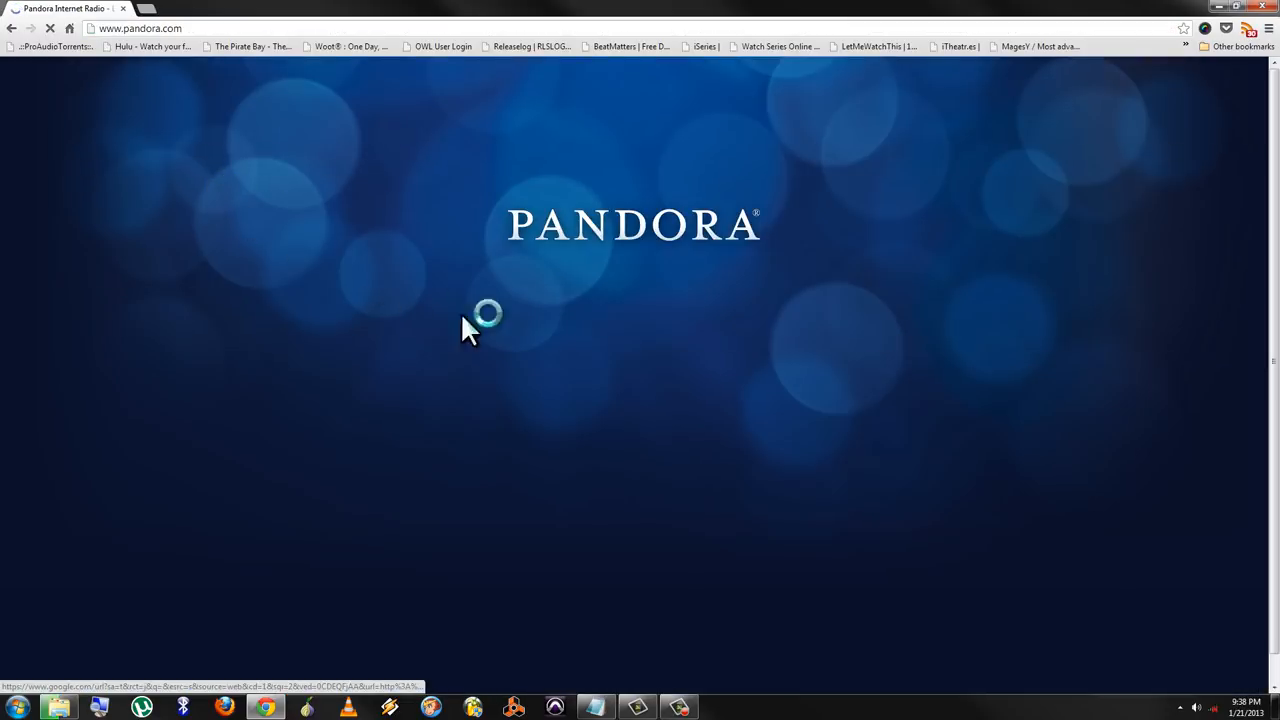
mouse_move(518, 345)
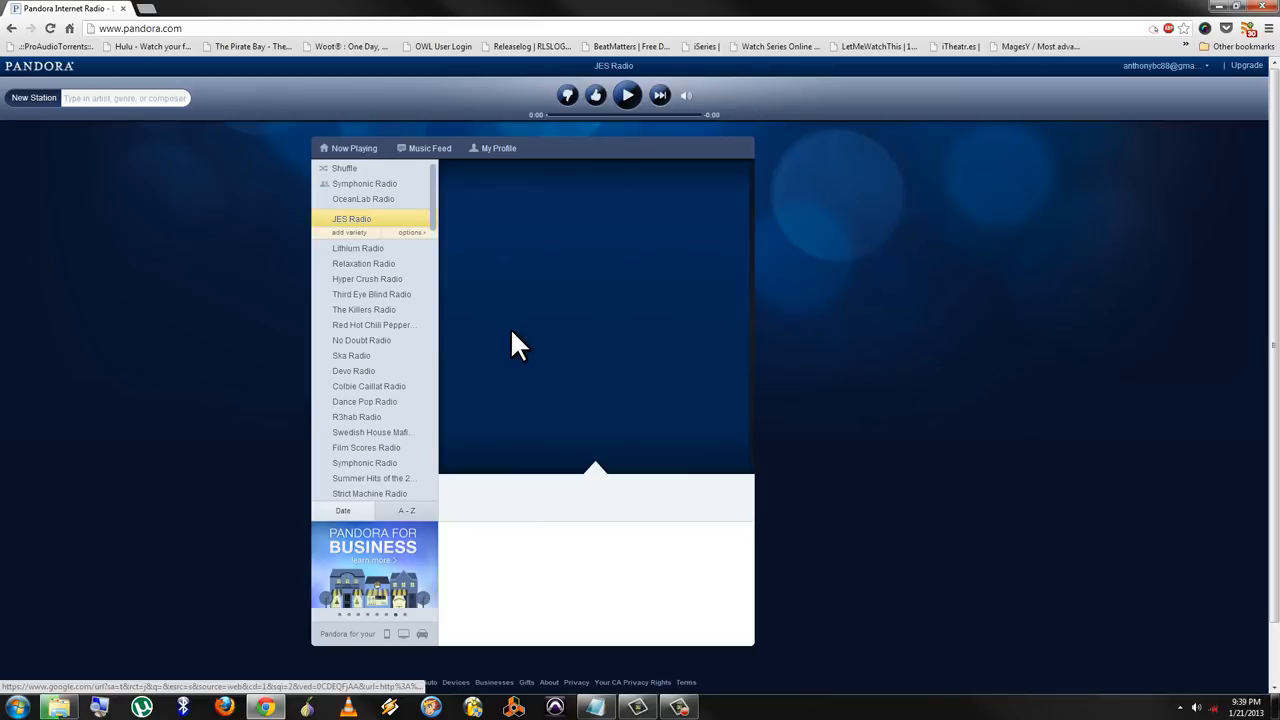
mouse_move(415, 330)
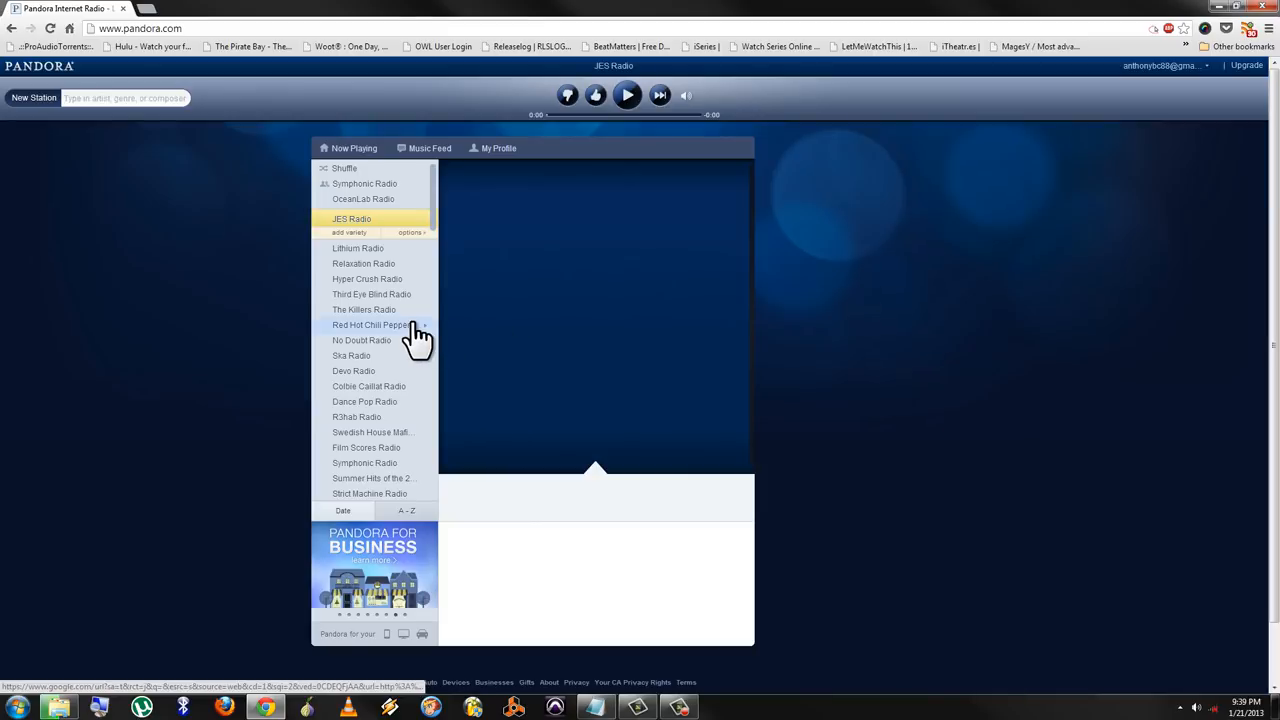
mouse_move(400, 330)
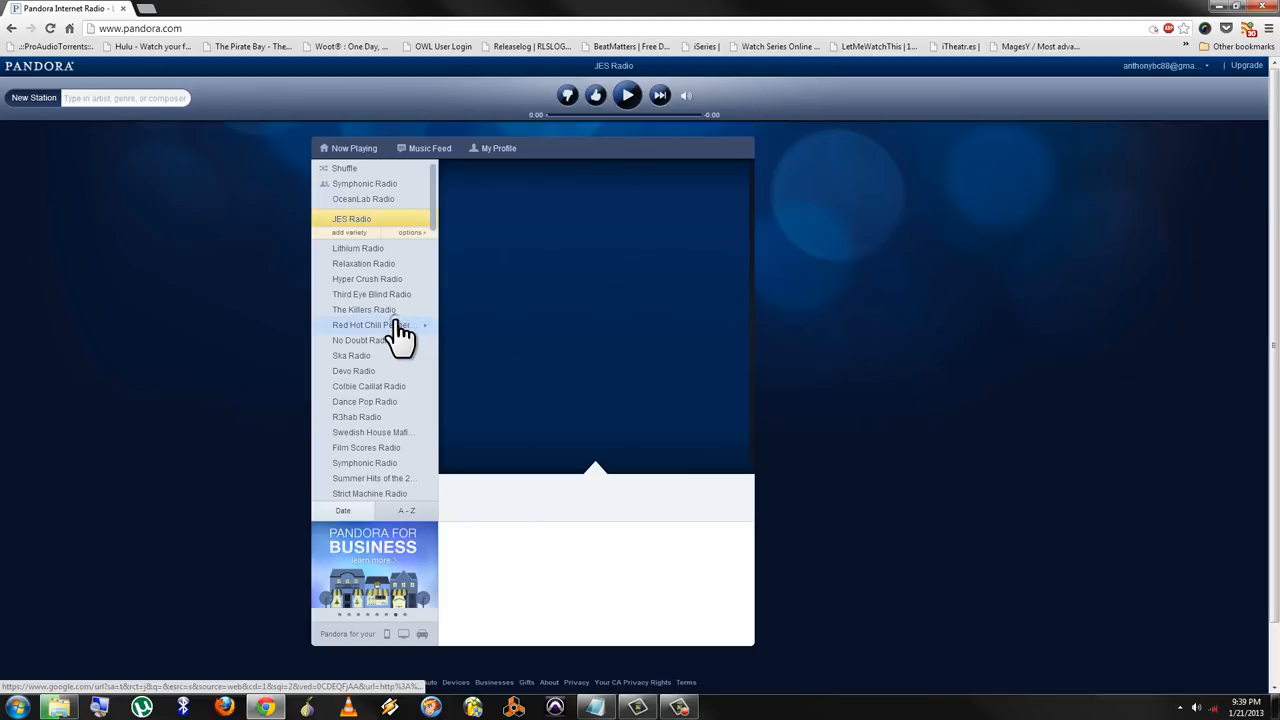
- Play Red Hot Chili Peppers Radio with DevTools' Network log open and cleared
left_click(364, 324)
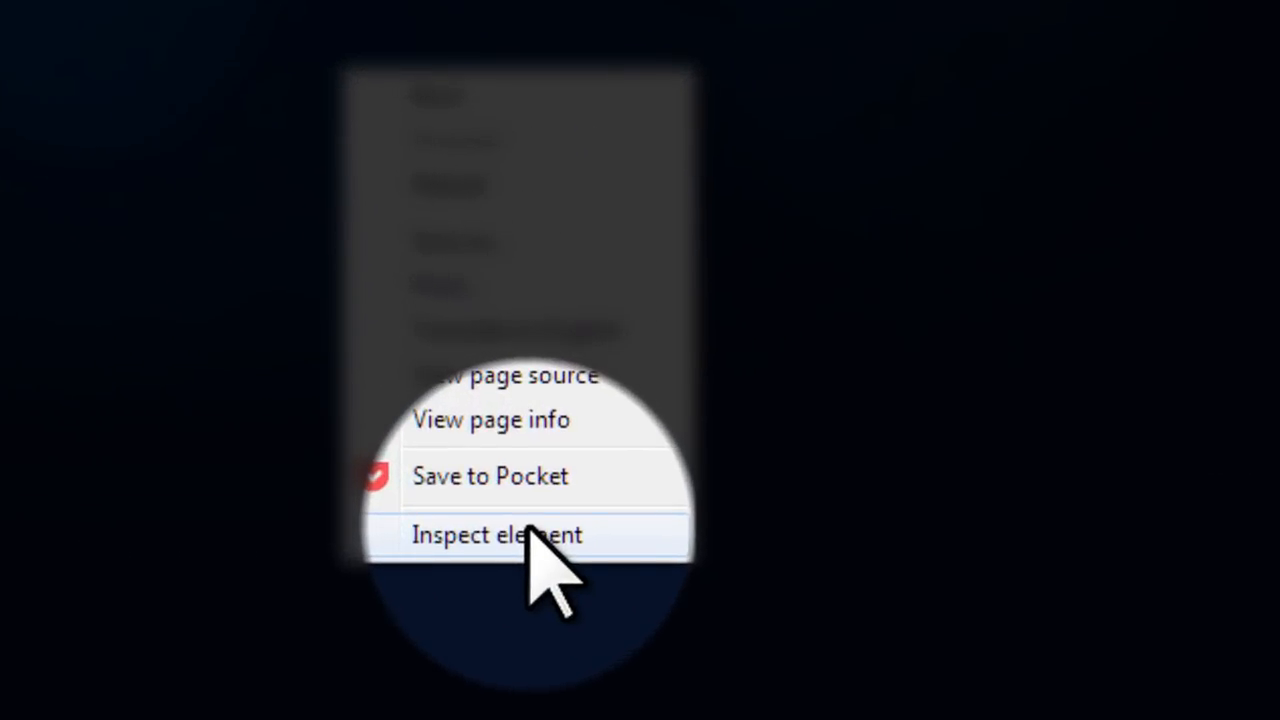
left_click(496, 534)
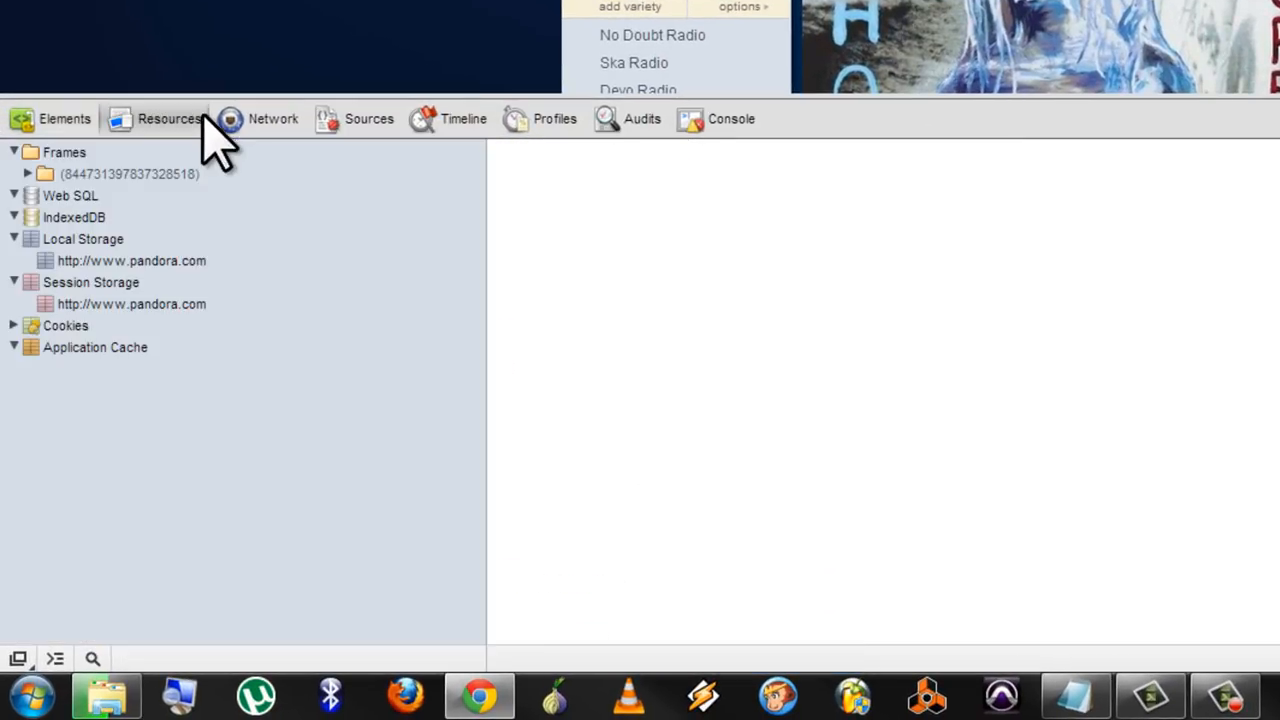
left_click(272, 118)
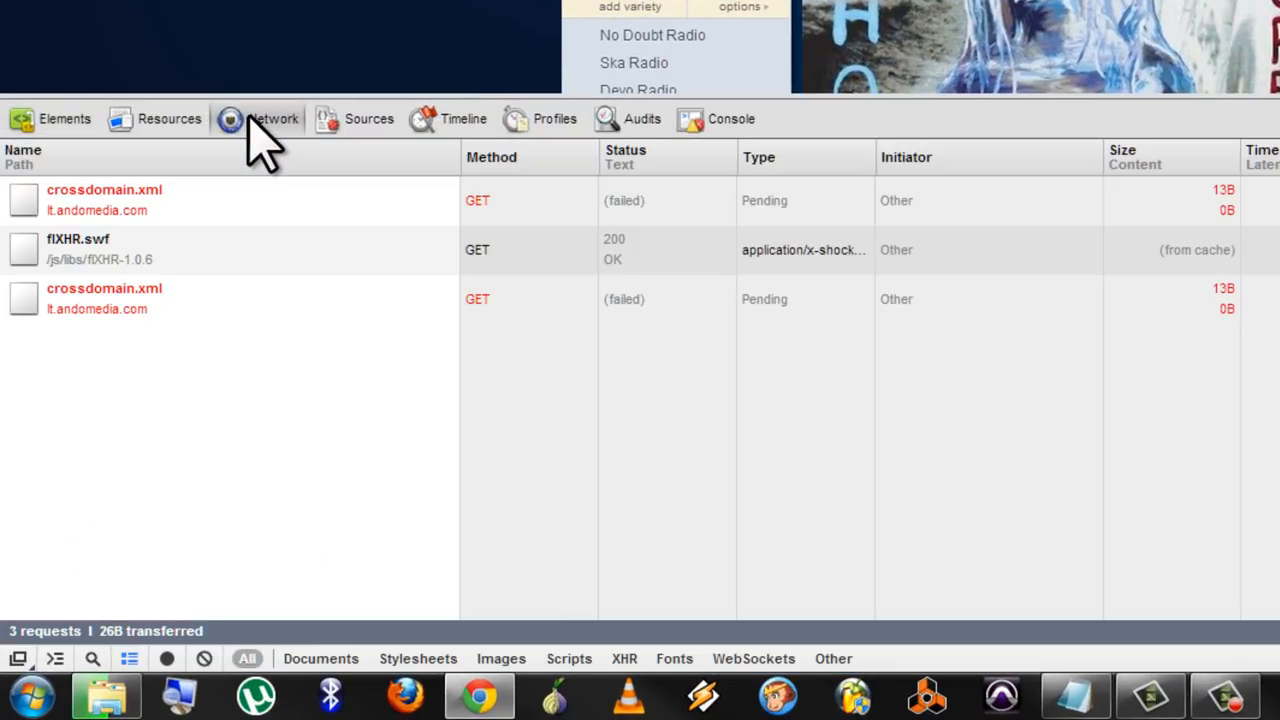
mouse_move(330, 390)
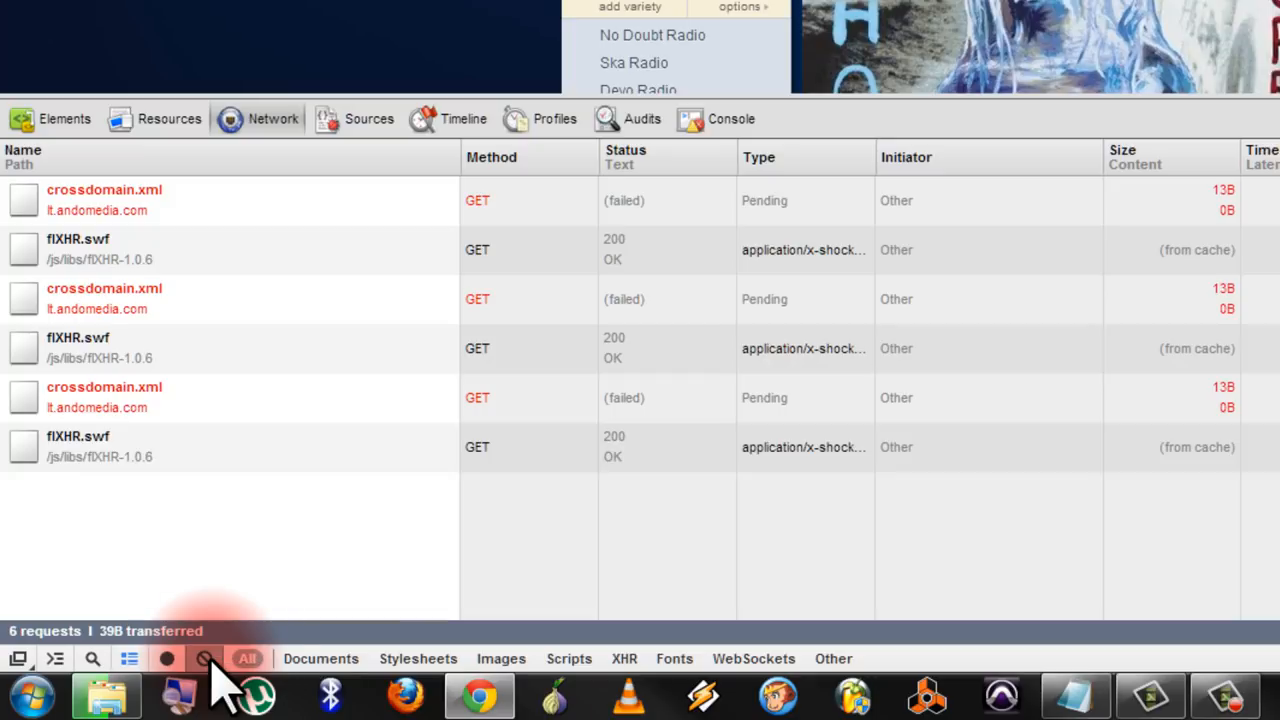
left_click(204, 658)
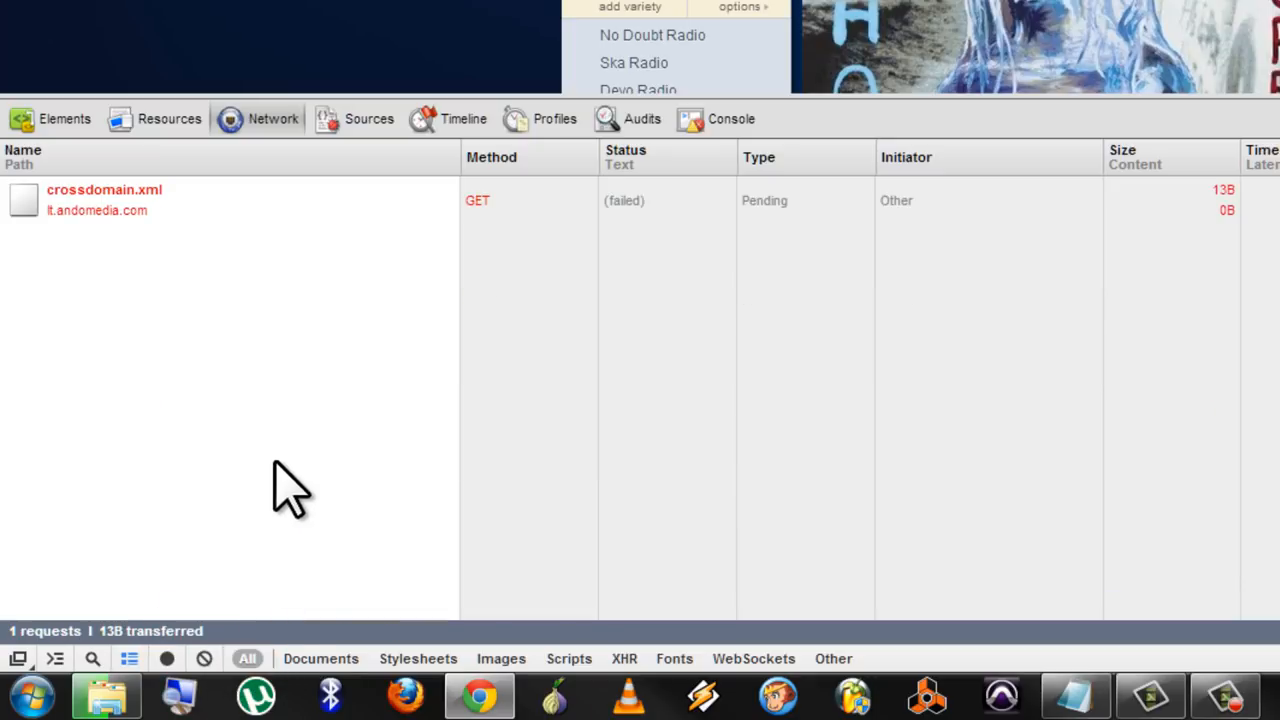
mouse_move(520, 265)
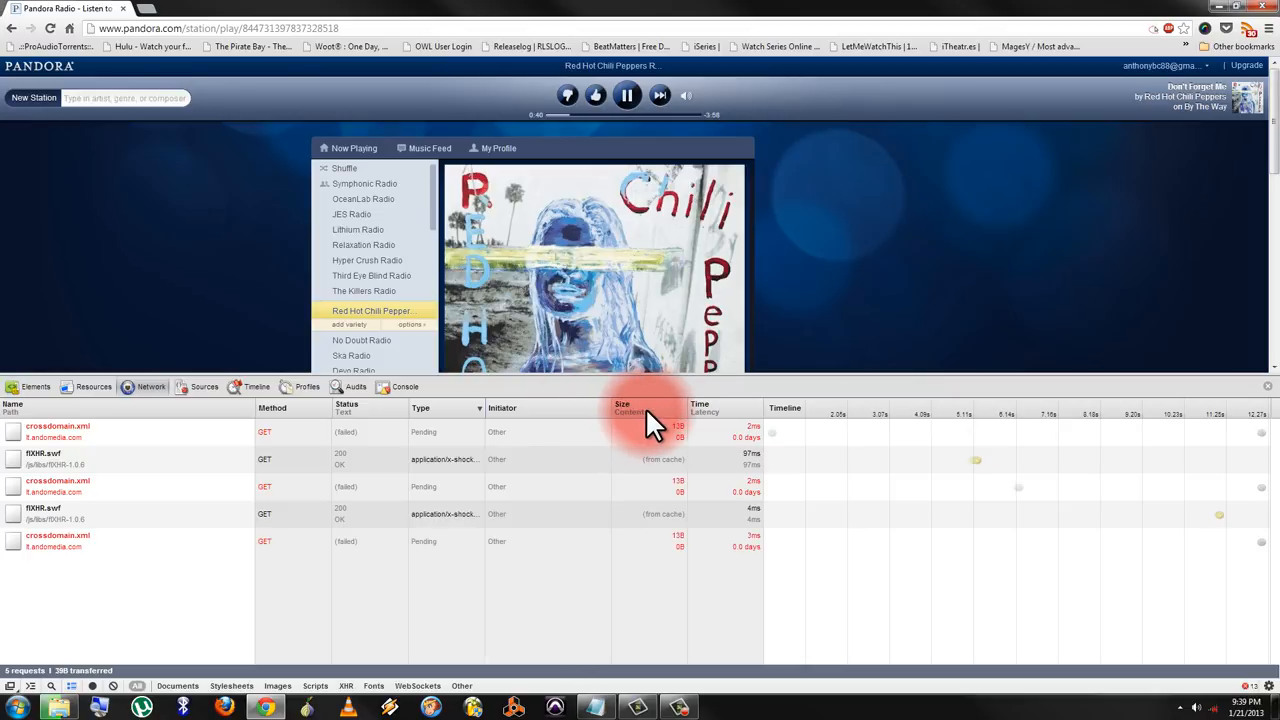
- Sort network requests by Size and skip songs until the audio/mp4 stream tops the list
left_click(622, 407)
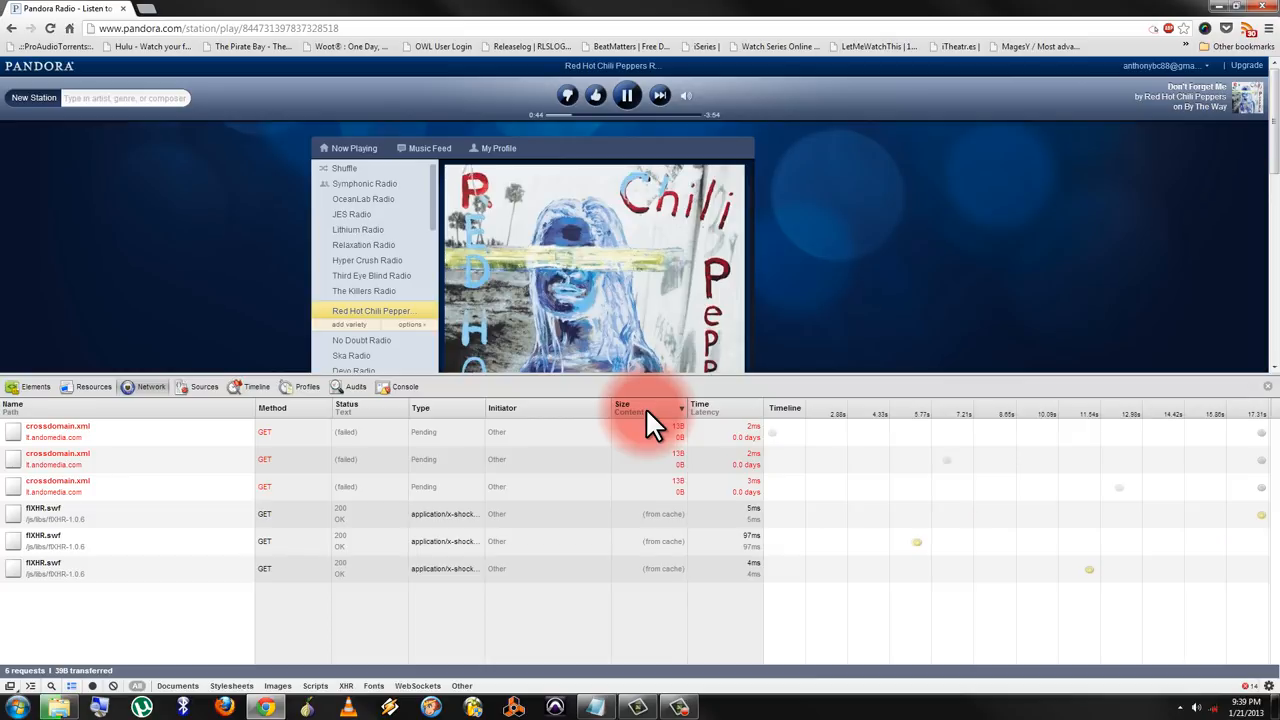
left_click(659, 95)
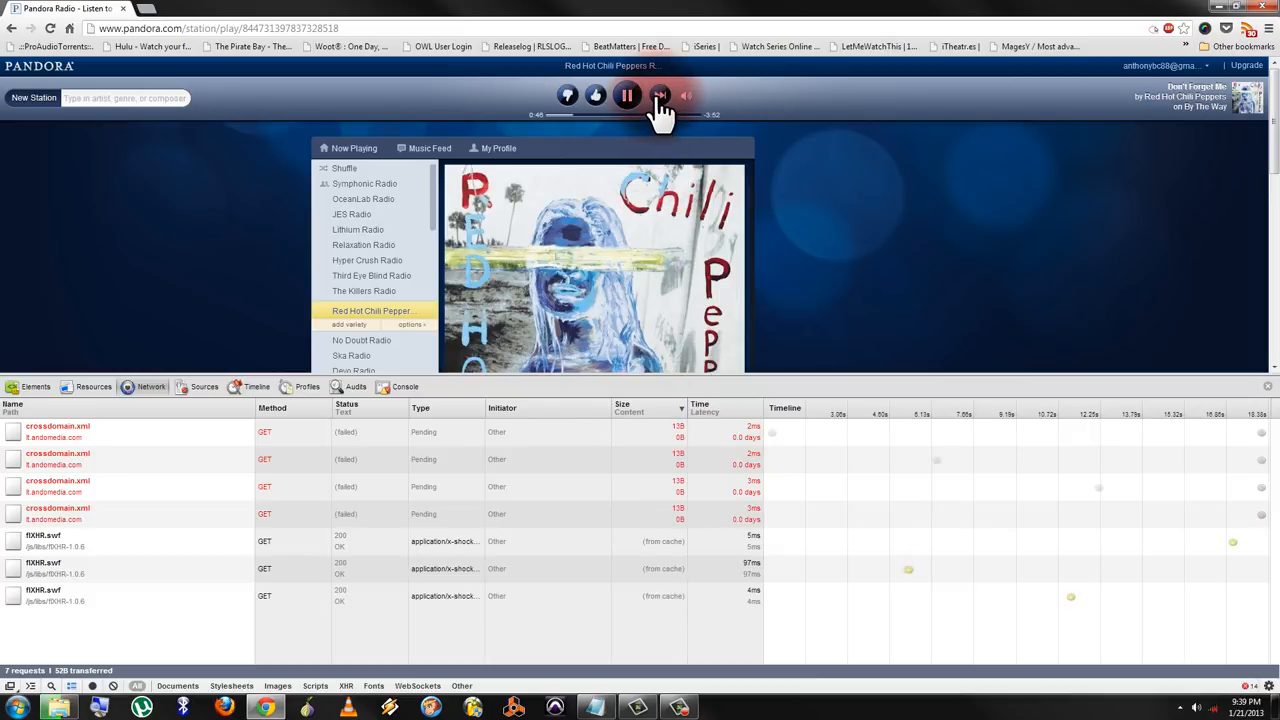
left_click(659, 95)
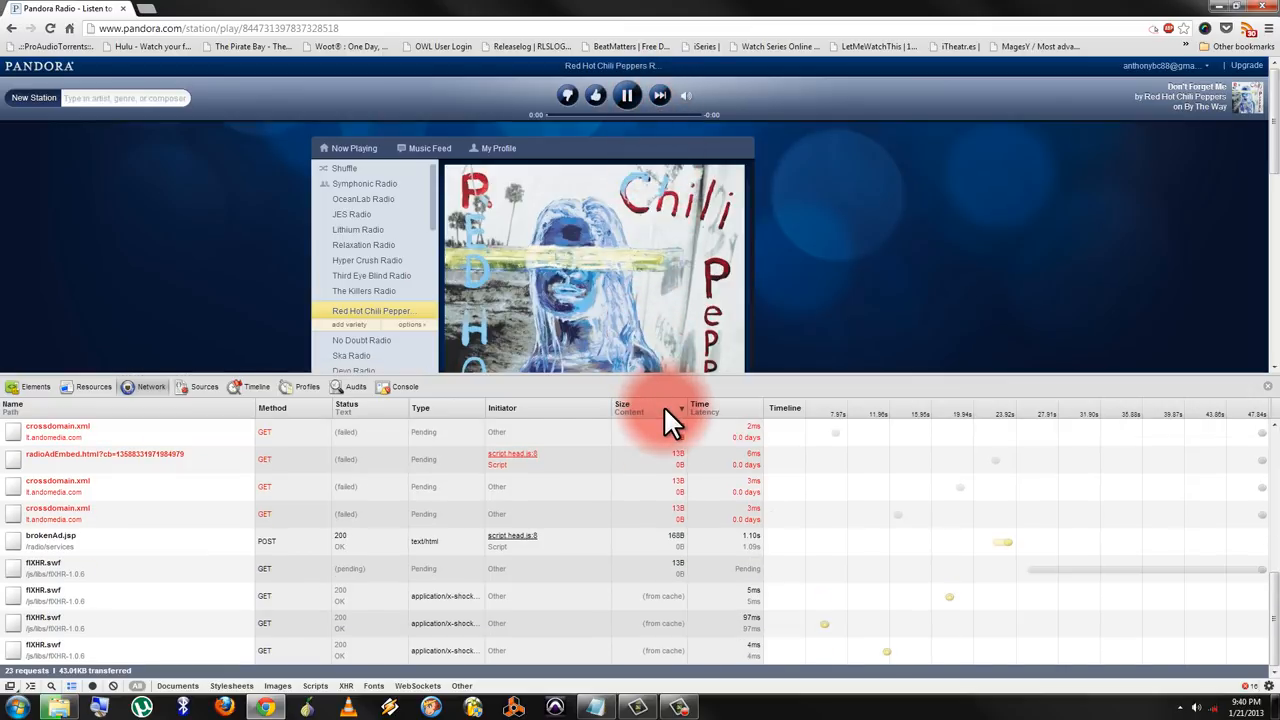
left_click(659, 95)
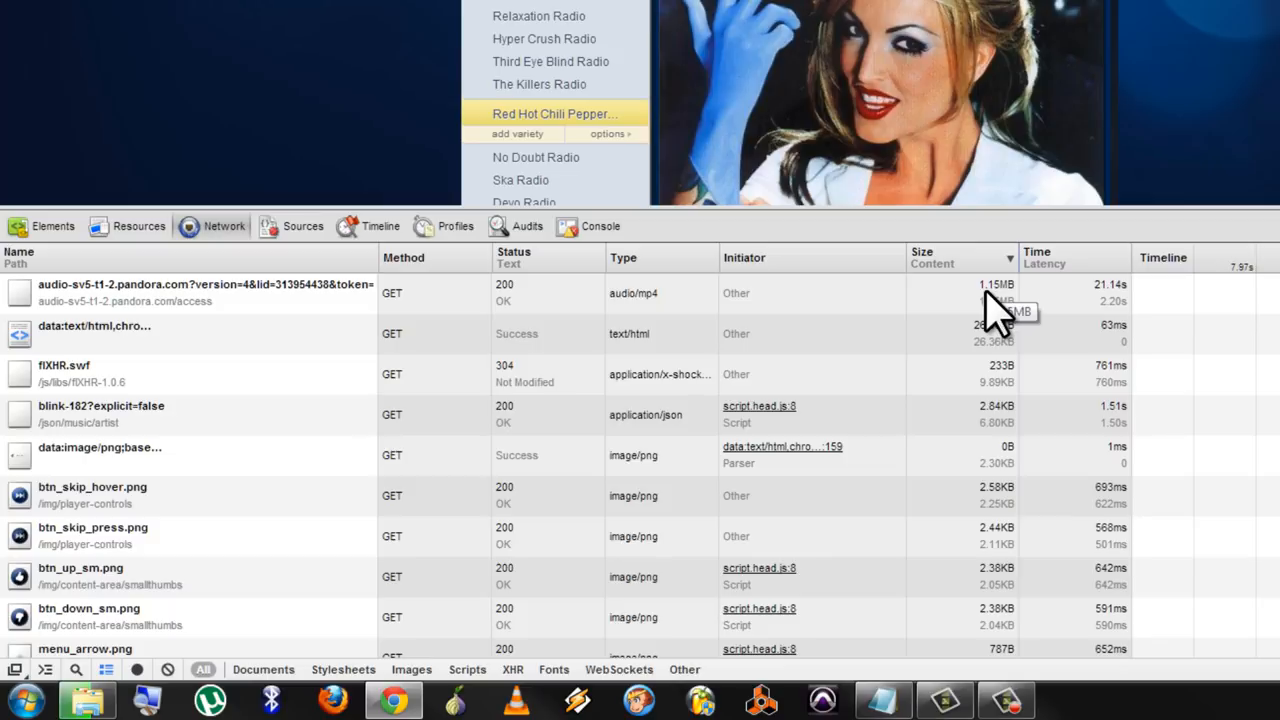
mouse_move(958, 318)
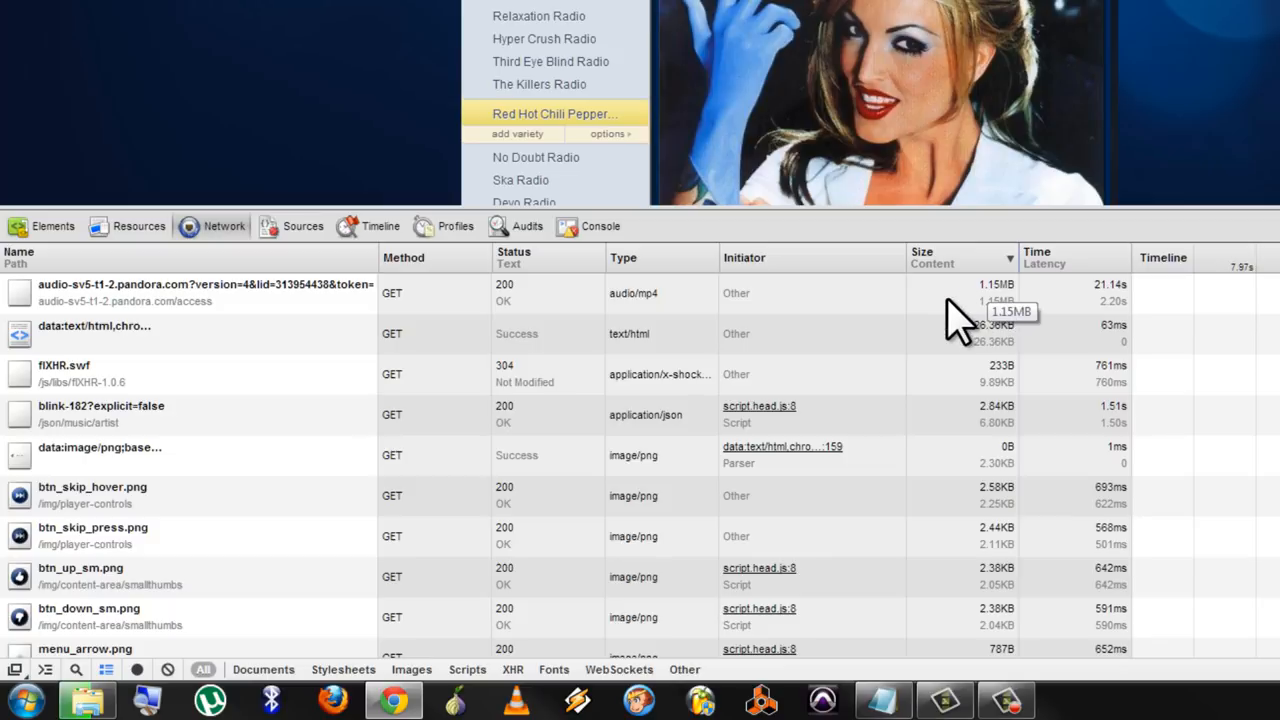
mouse_move(610, 335)
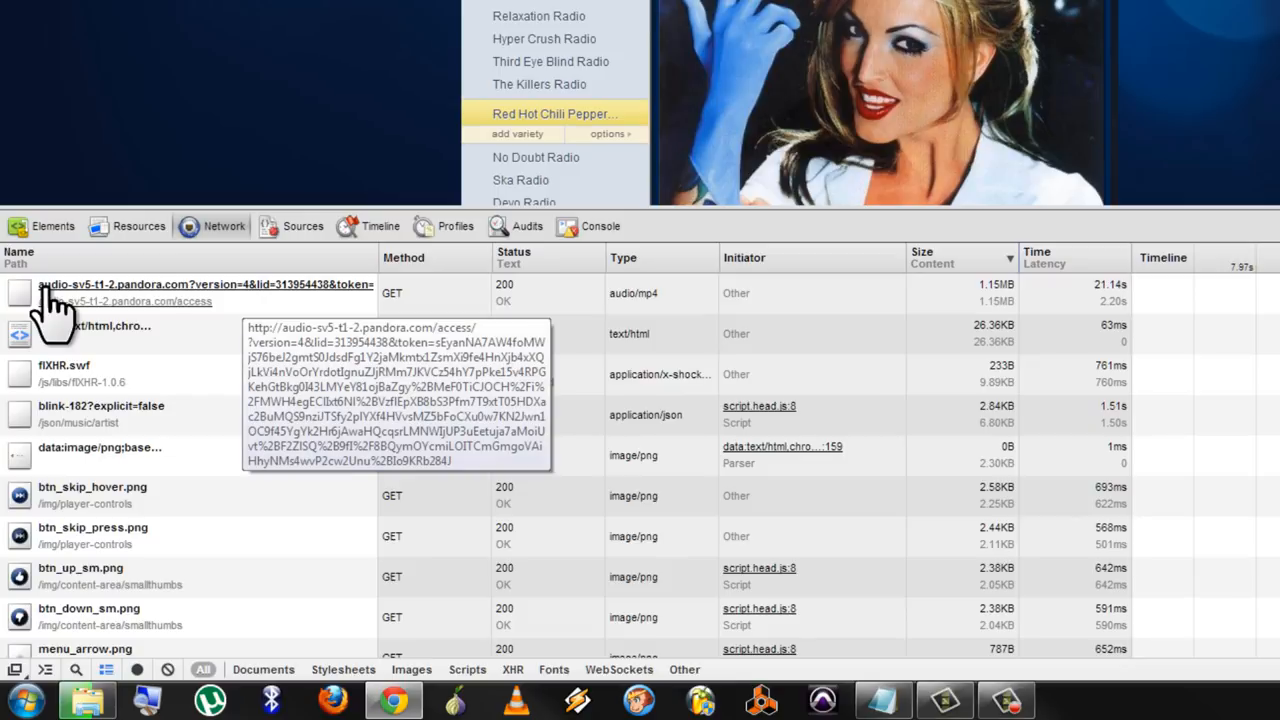
mouse_move(130, 315)
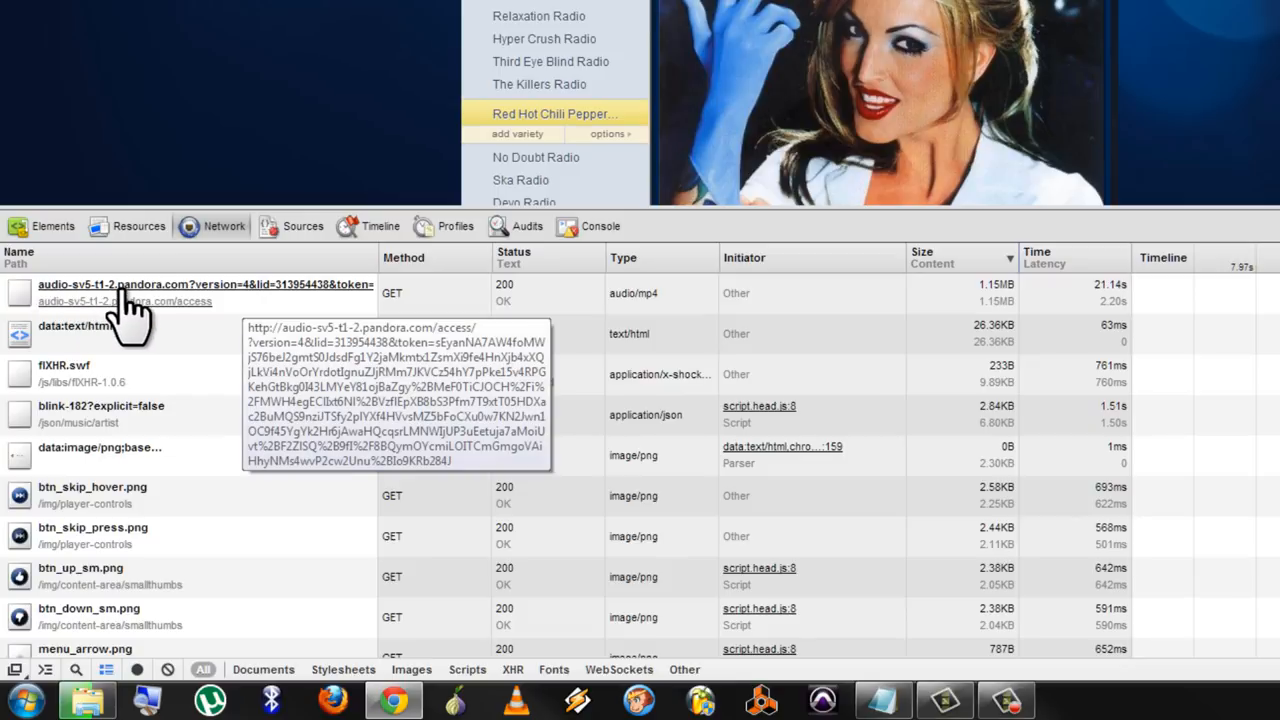
- Open the Save As dialog for the audio stream playing in its own tab
right_click(130, 290)
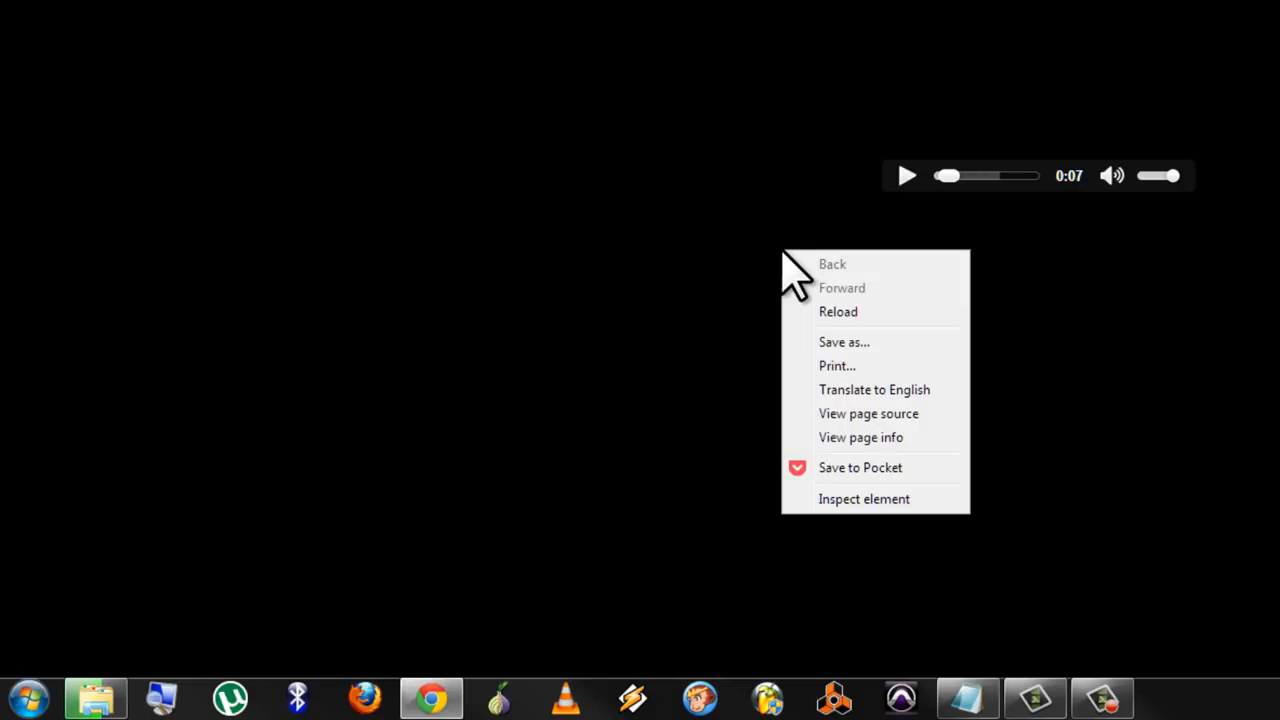
mouse_move(845, 342)
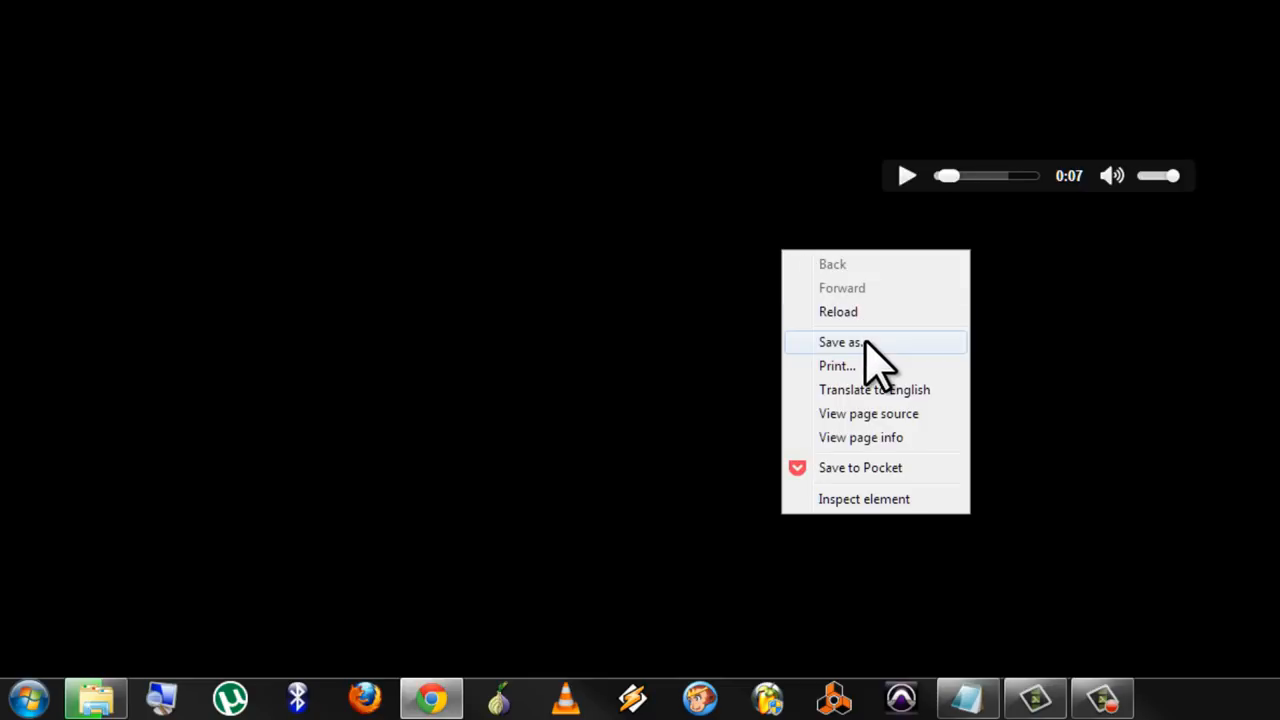
left_click(841, 342)
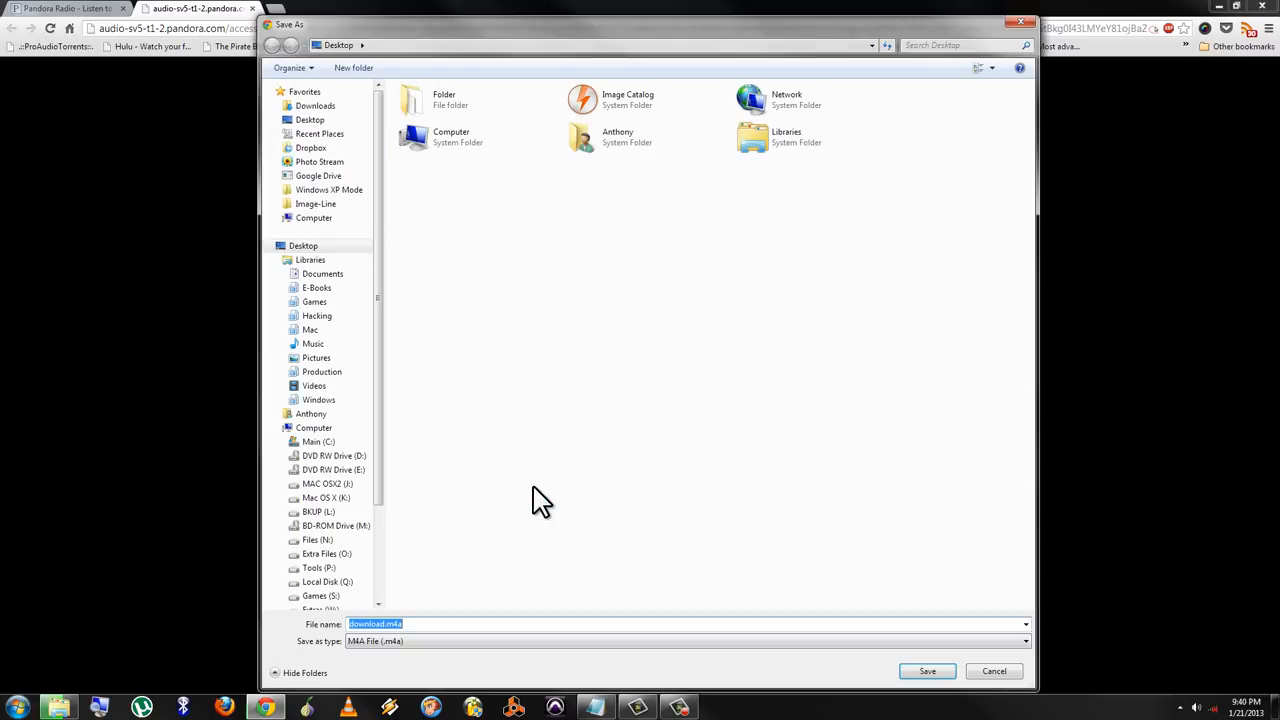
mouse_move(445, 624)
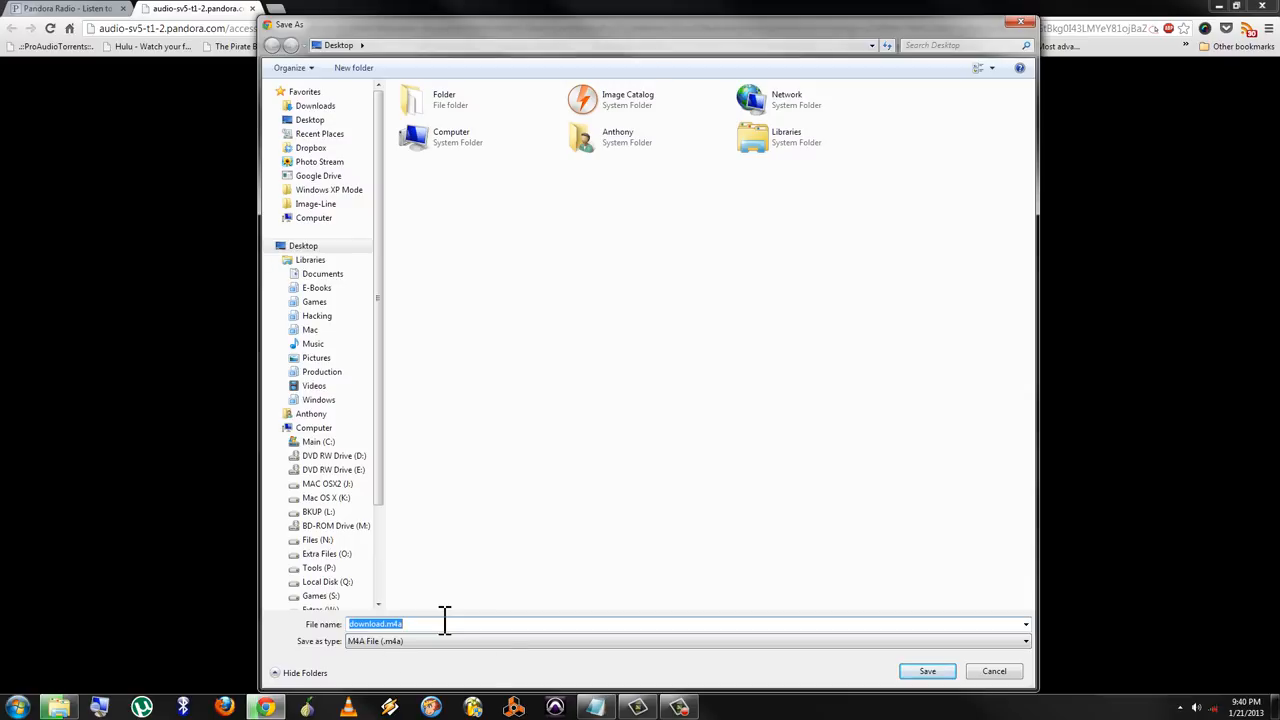
- Name the file 'Blink 182' and save it to the Desktop
type("Blink")
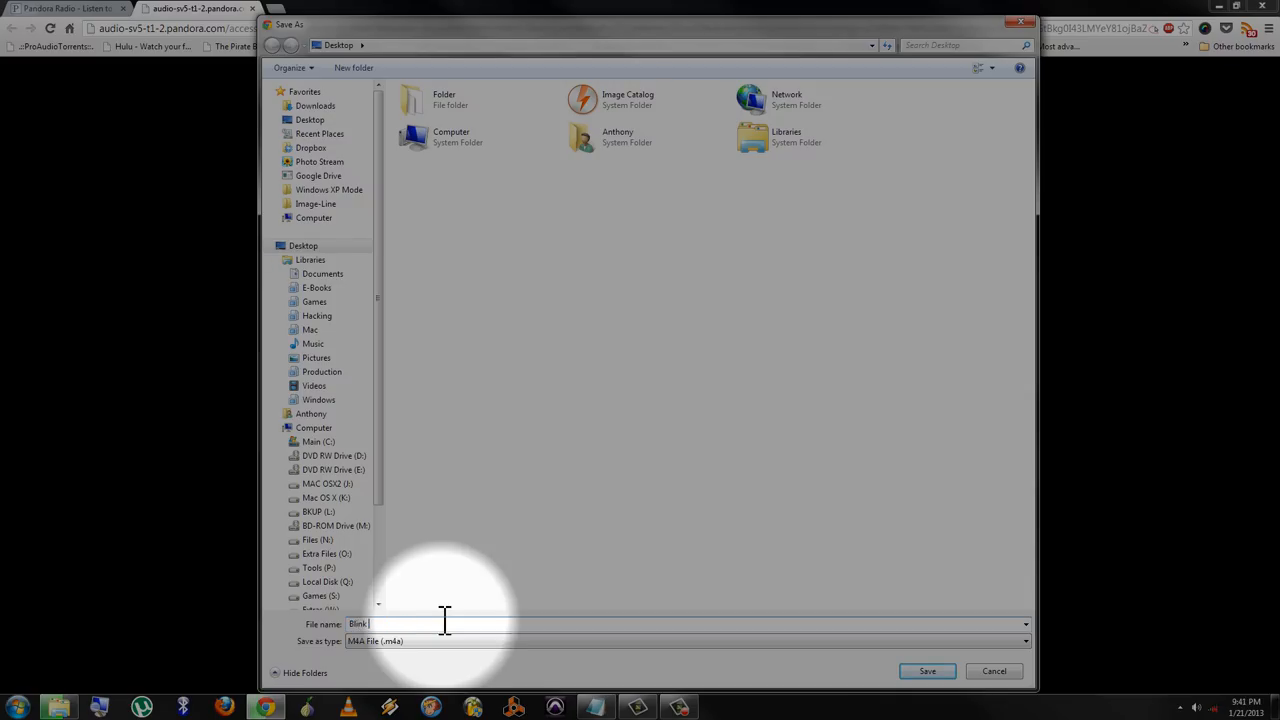
type("1")
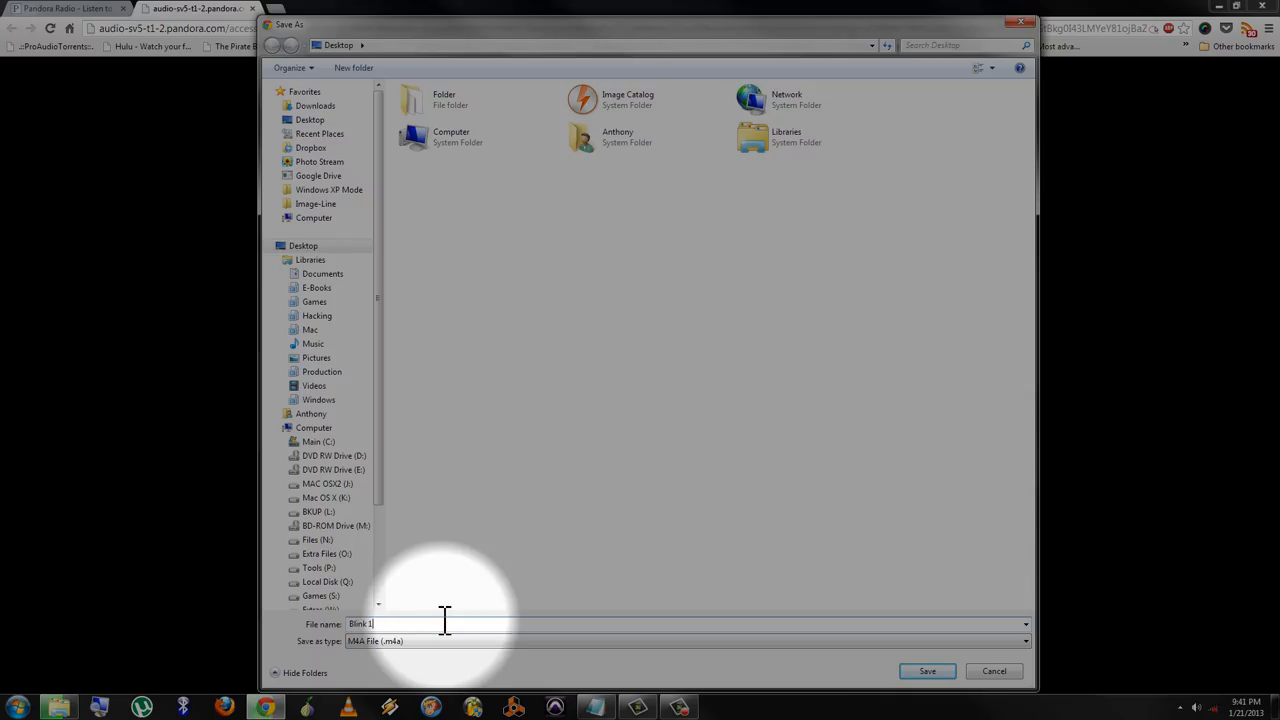
type("82")
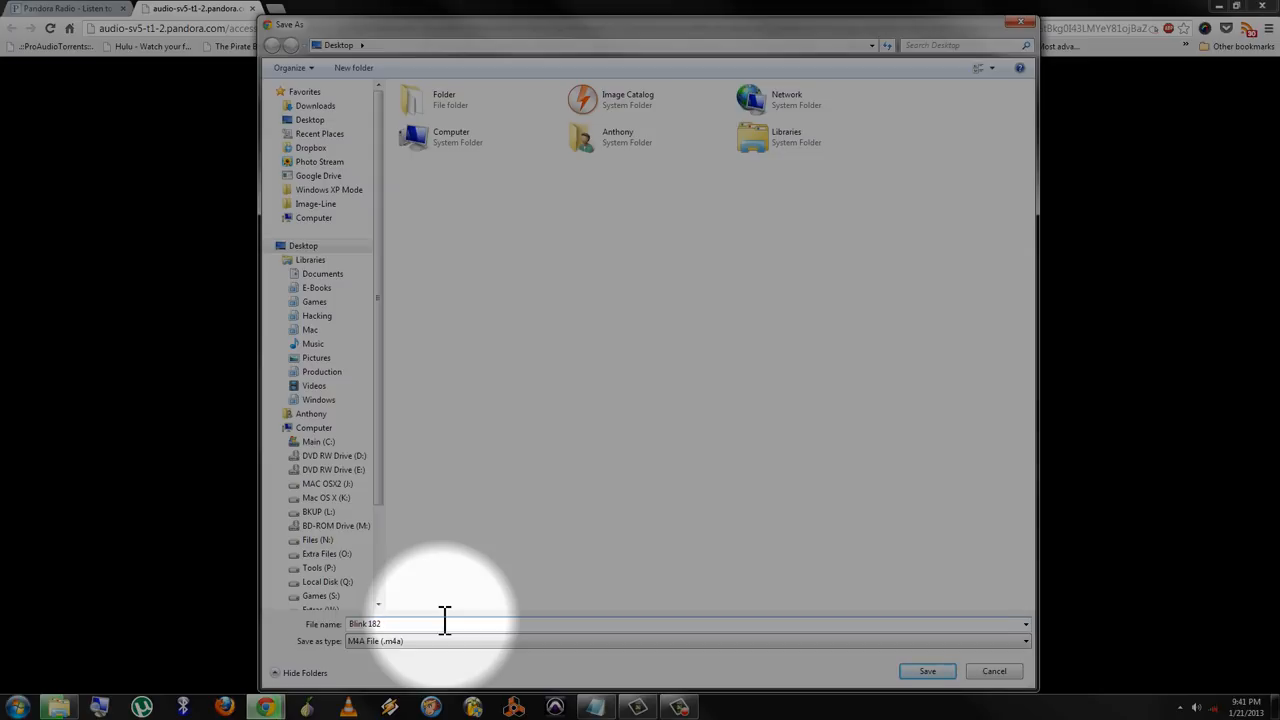
mouse_move(890, 635)
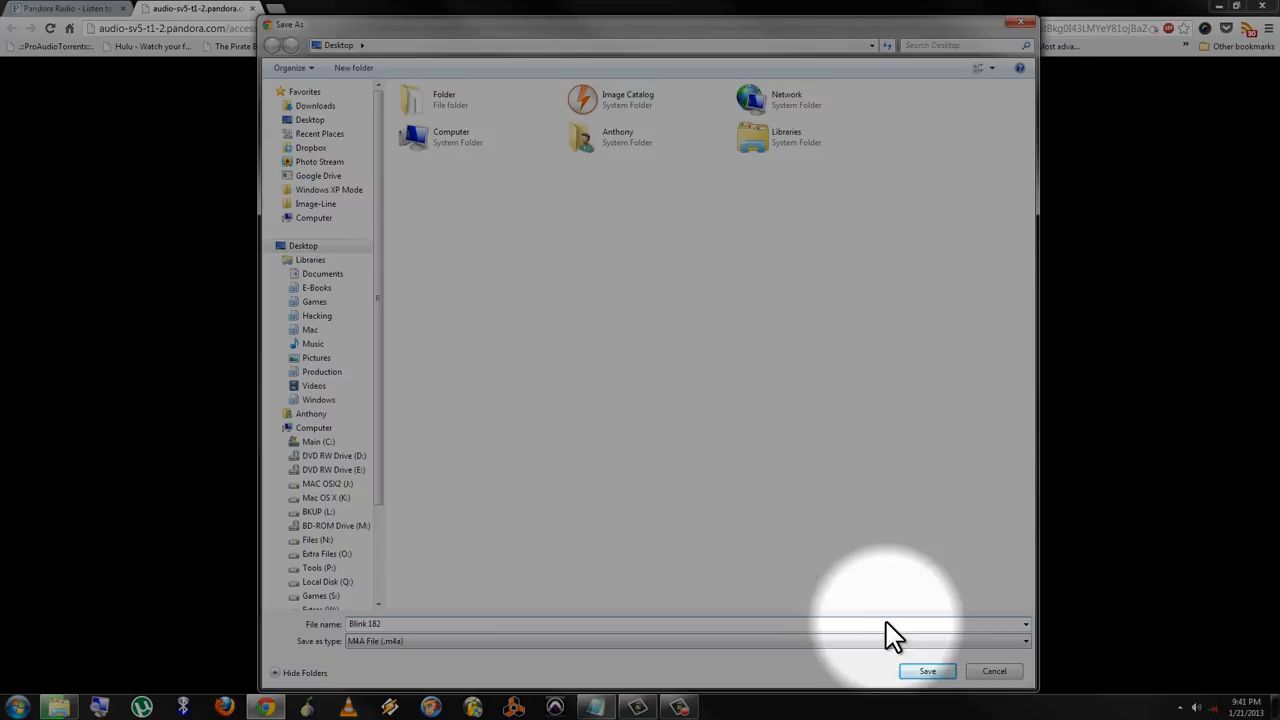
left_click(926, 671)
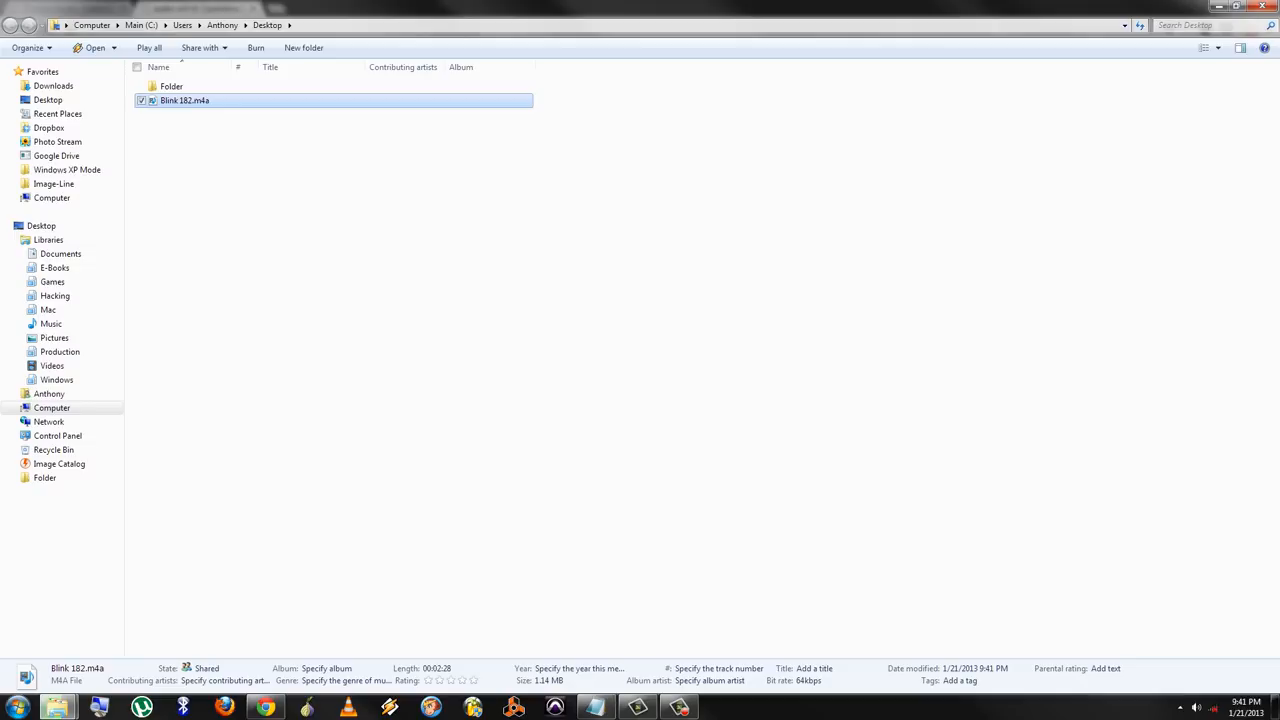
mouse_move(1264, 18)
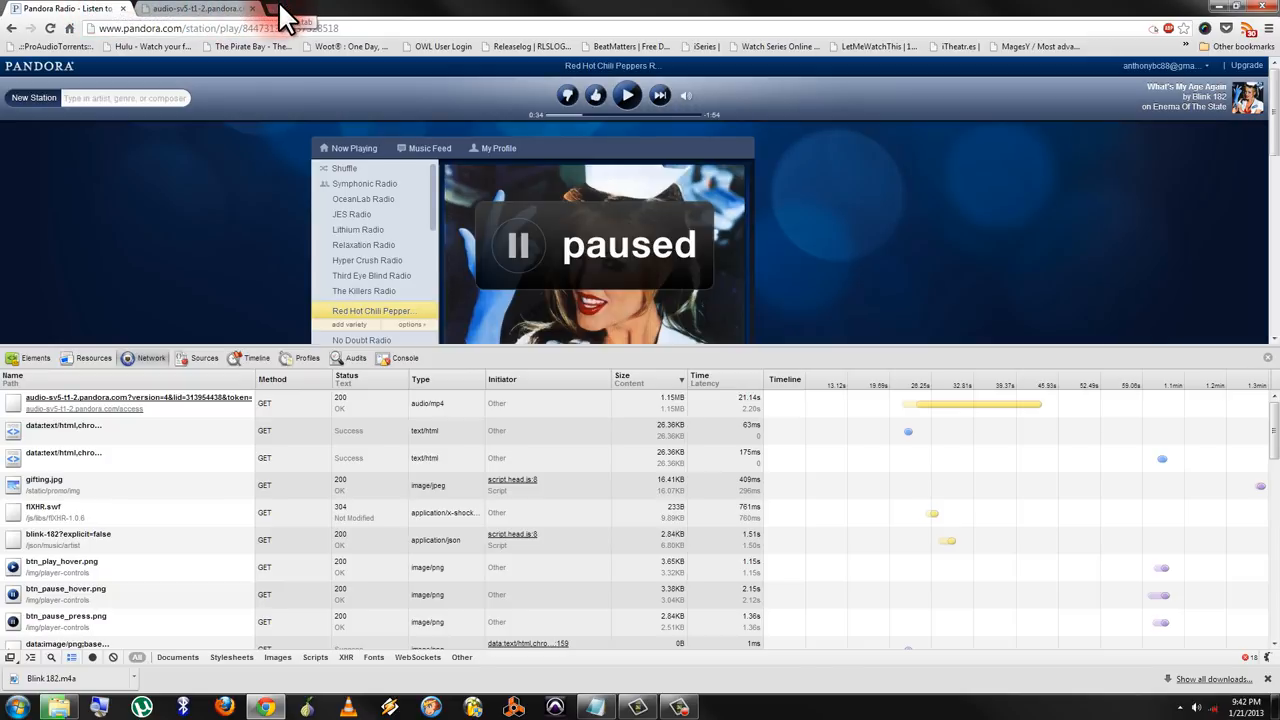
- Open a new tab on media.io's Online Audio Converter
left_click(330, 9)
type("media.io")
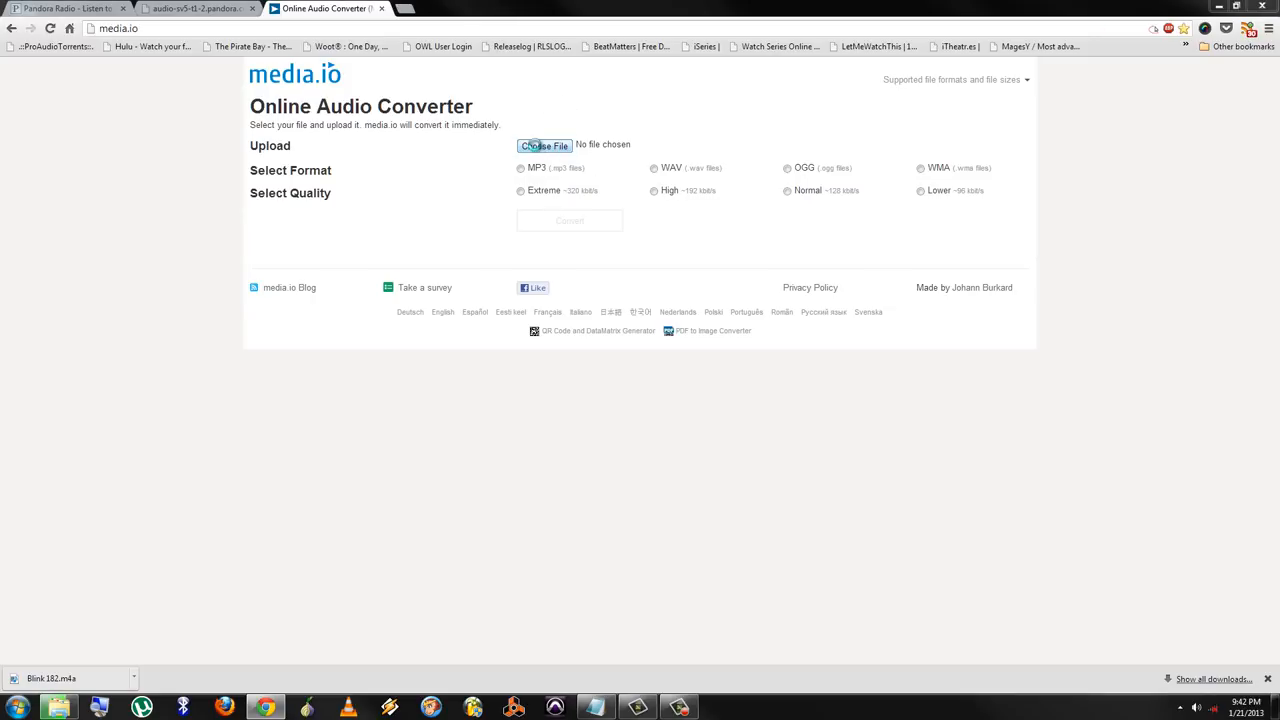
- Upload Blink 182.m4a from the Desktop to media.io
left_click(544, 145)
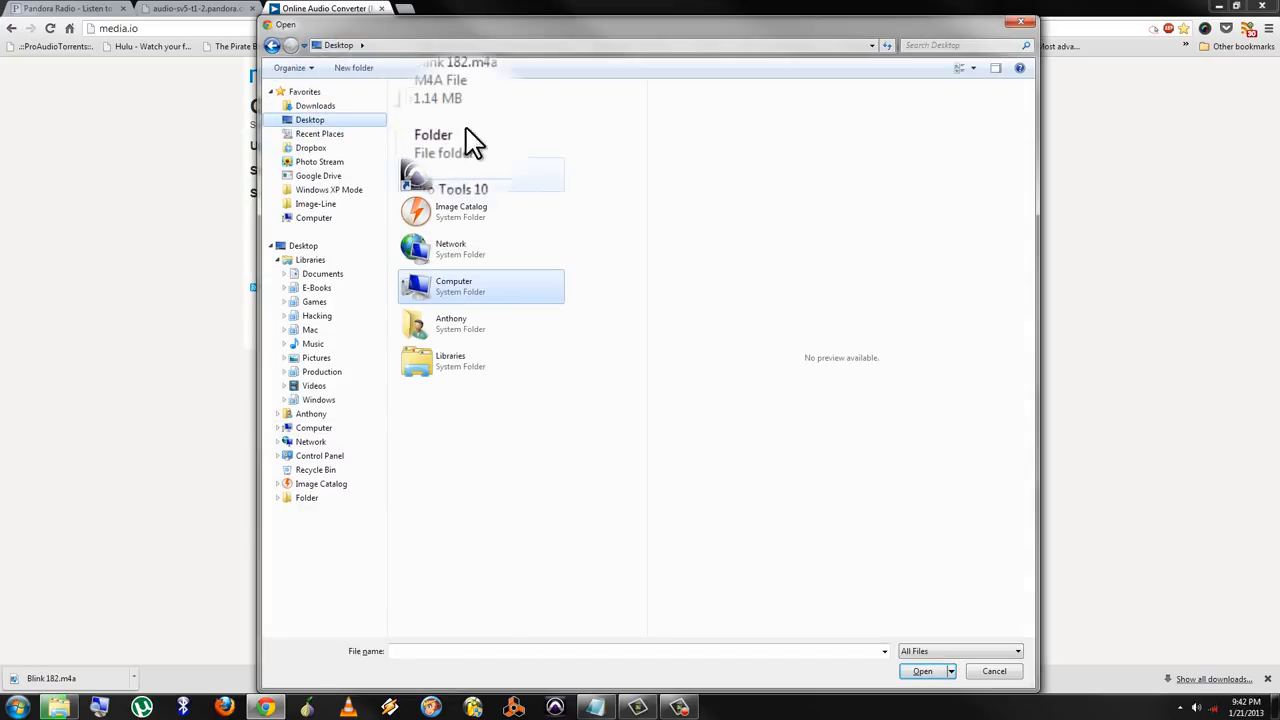
left_click(455, 95)
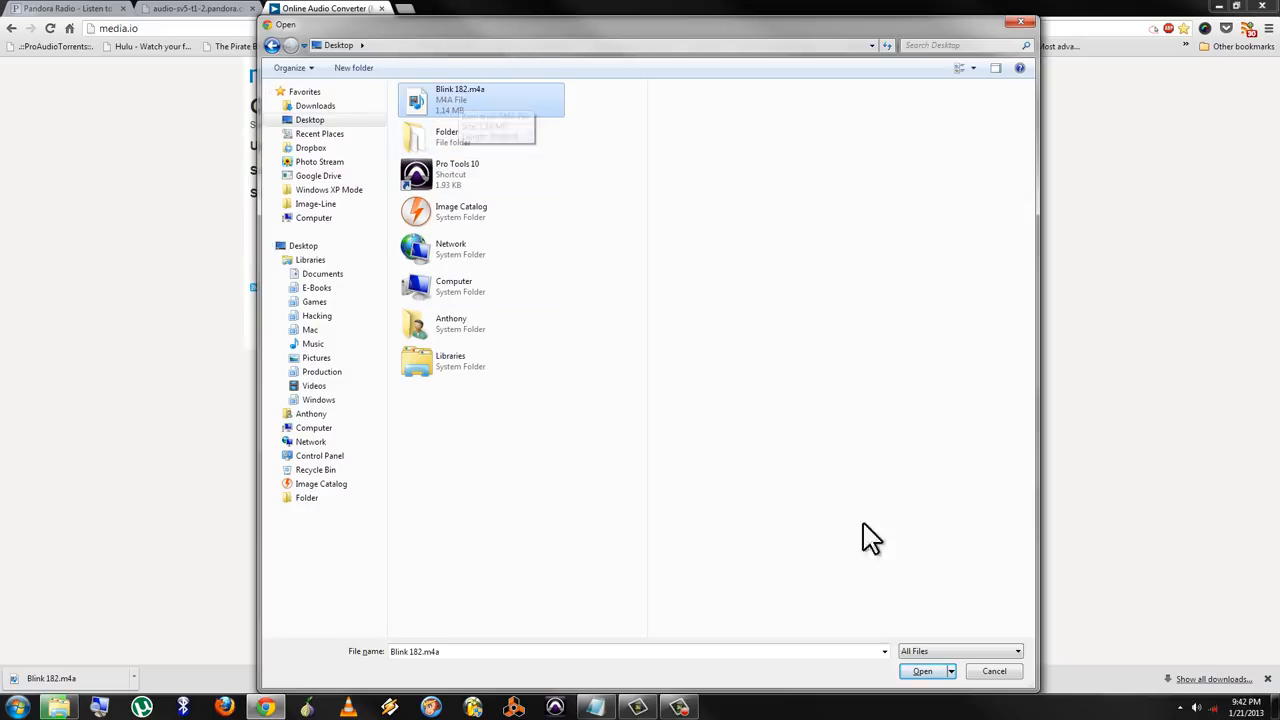
left_click(921, 671)
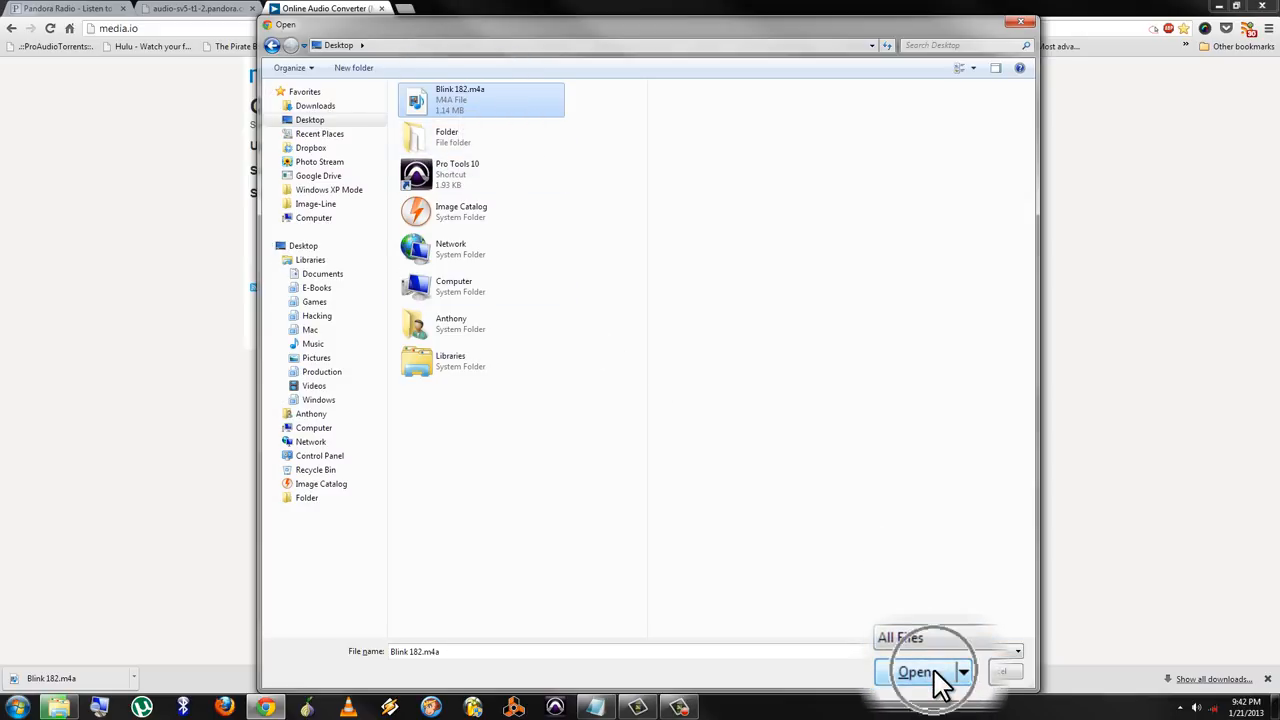
left_click(915, 671)
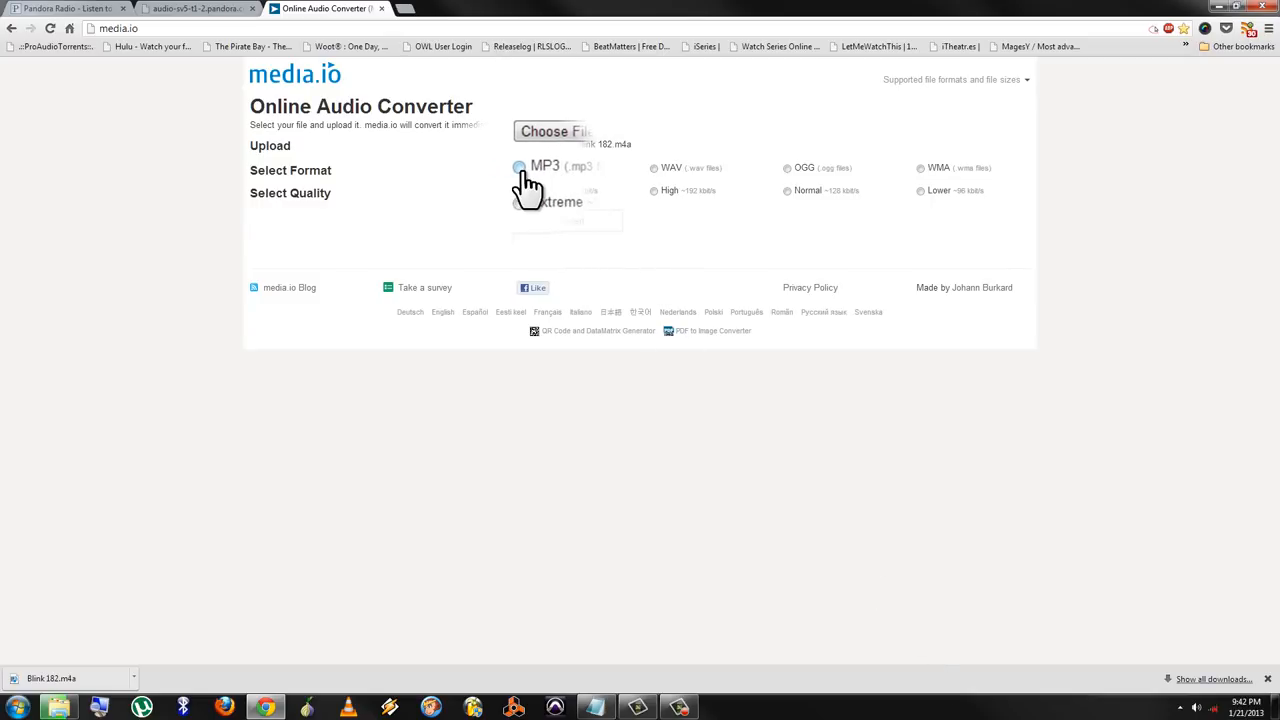
- Convert the file to MP3 at Extreme quality
left_click(519, 166)
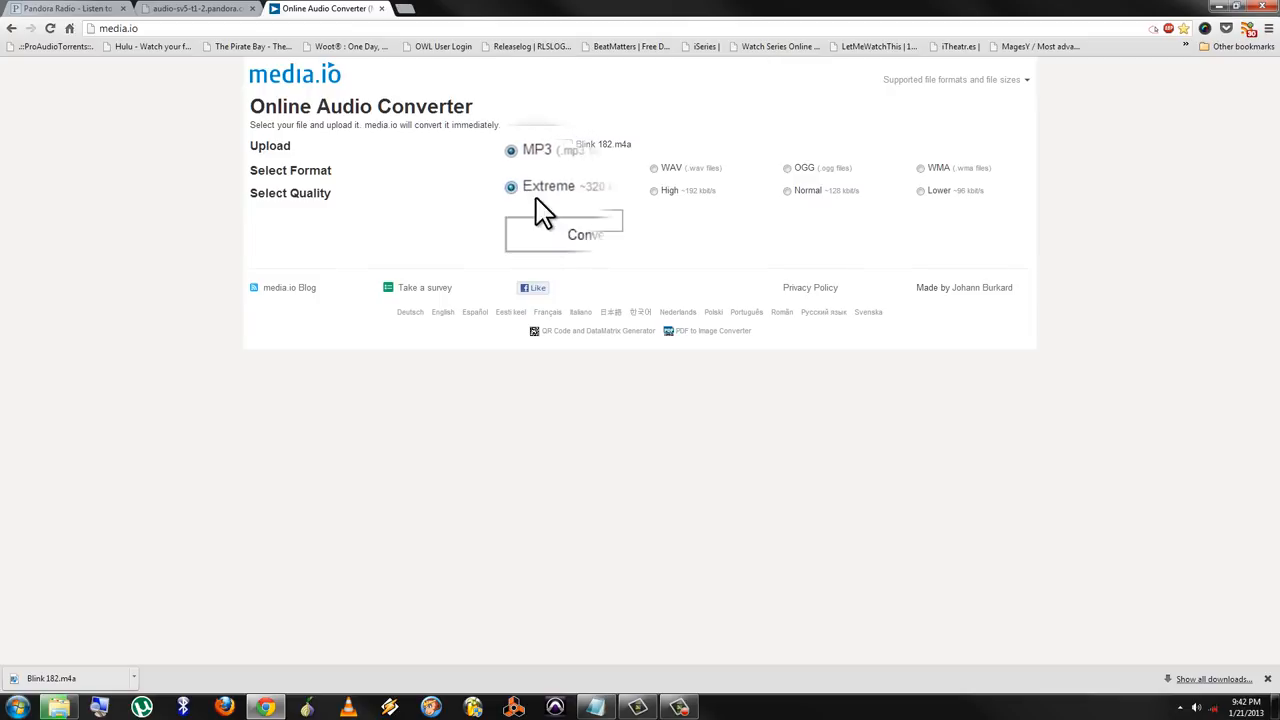
left_click(560, 221)
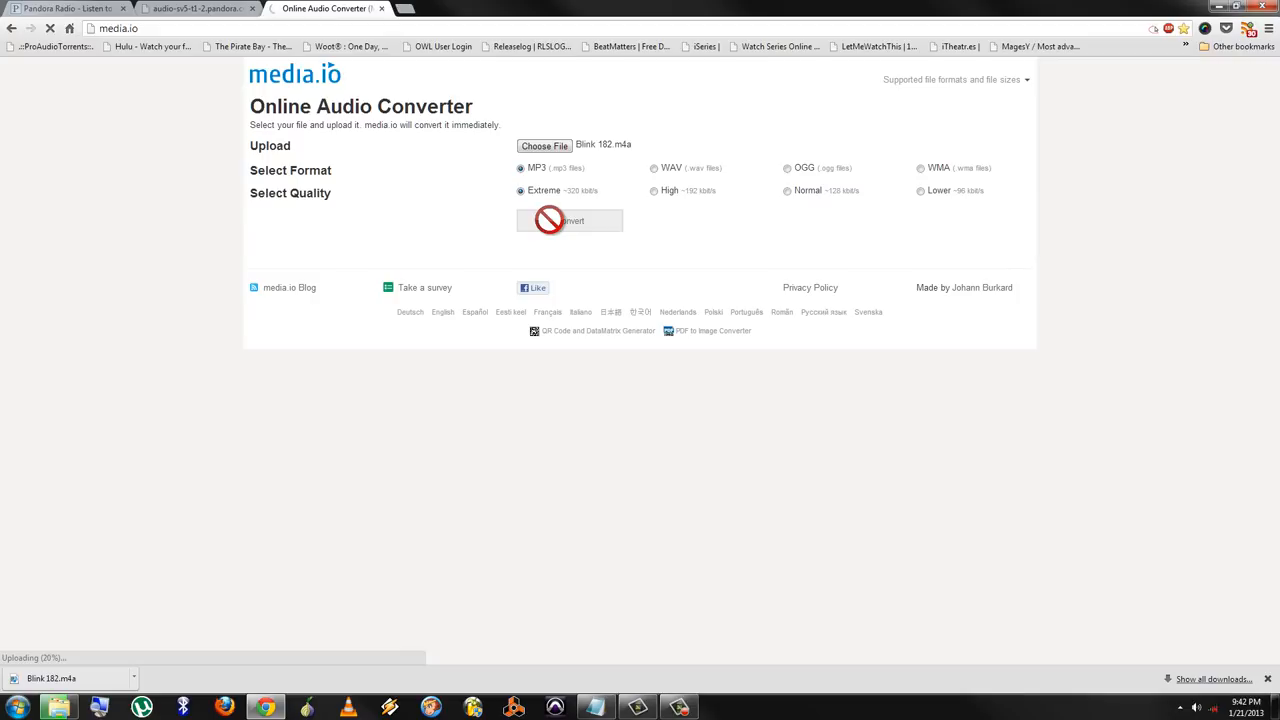
mouse_move(623, 160)
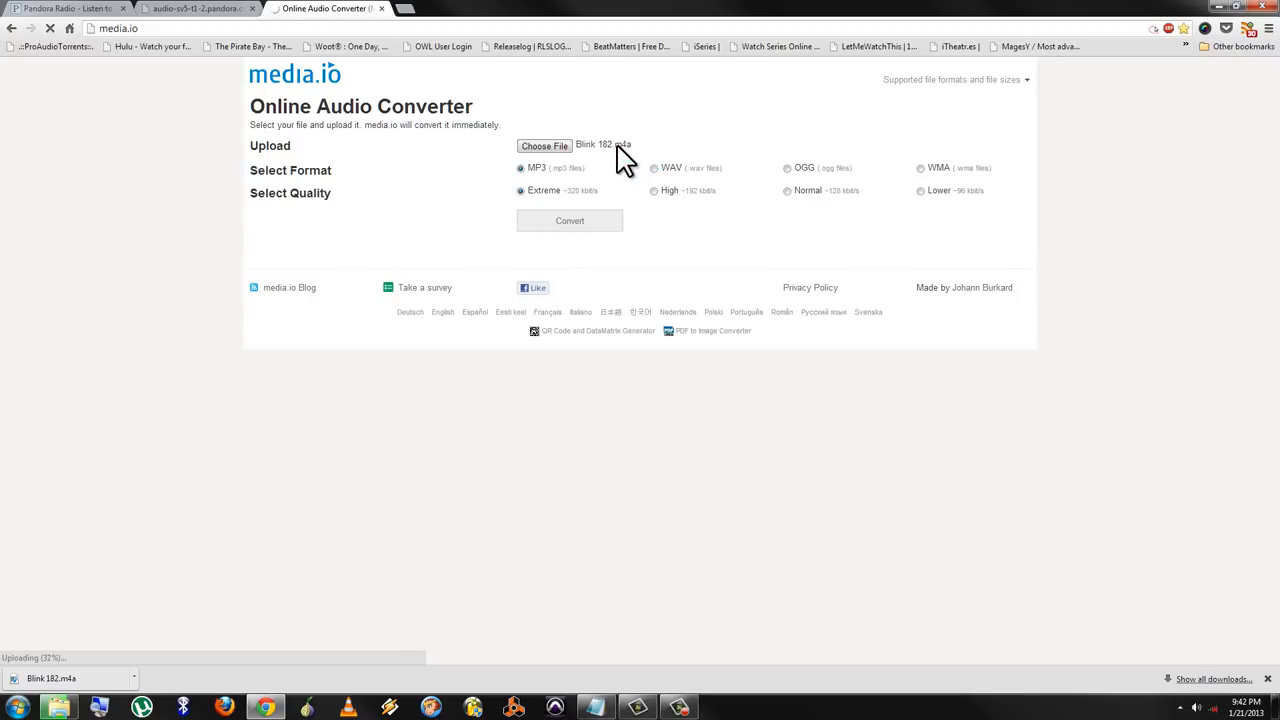
left_click(570, 220)
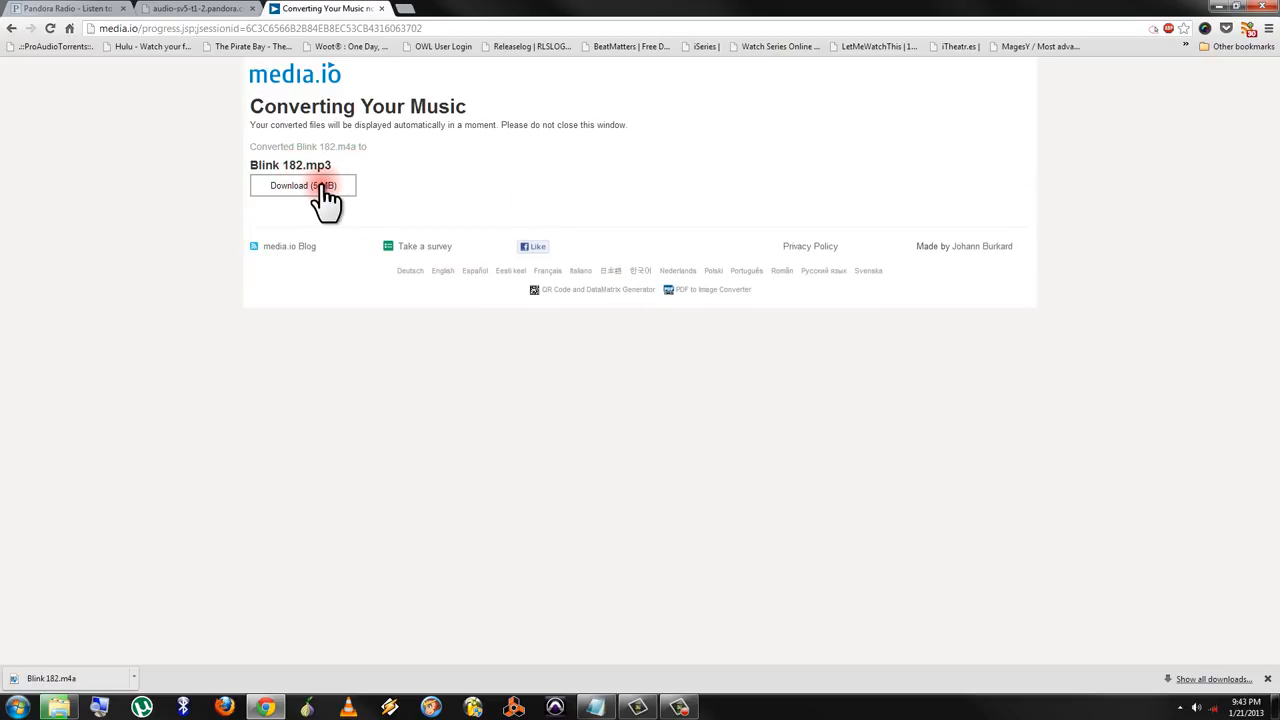
- Download the 5 MB Blink 182.mp3, preview it in Winamp, then close Winamp
left_click(302, 186)
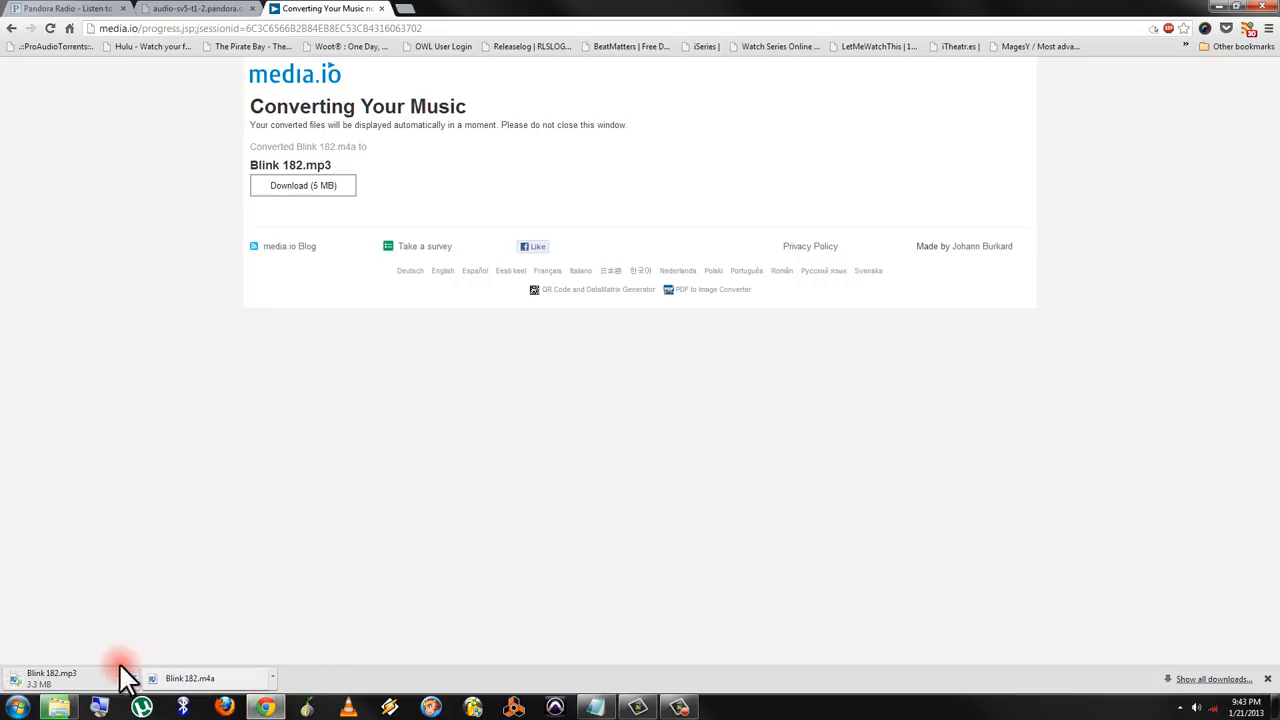
mouse_move(140, 690)
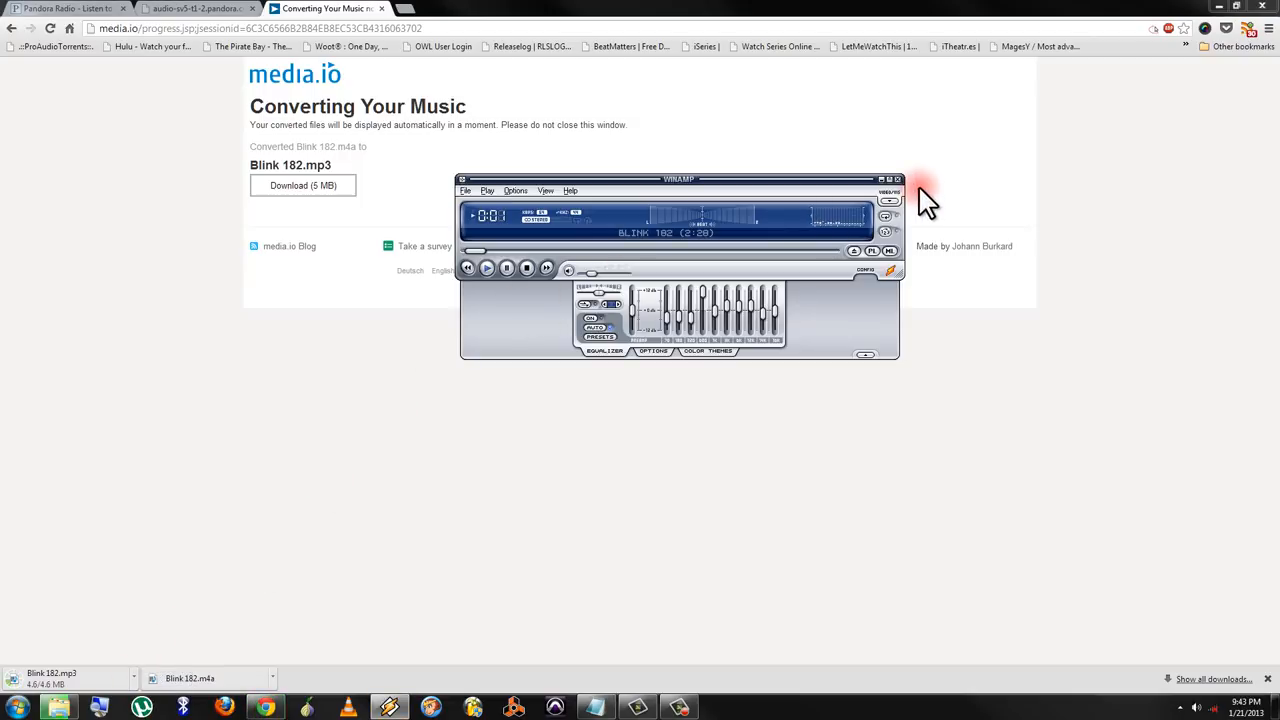
left_click(897, 179)
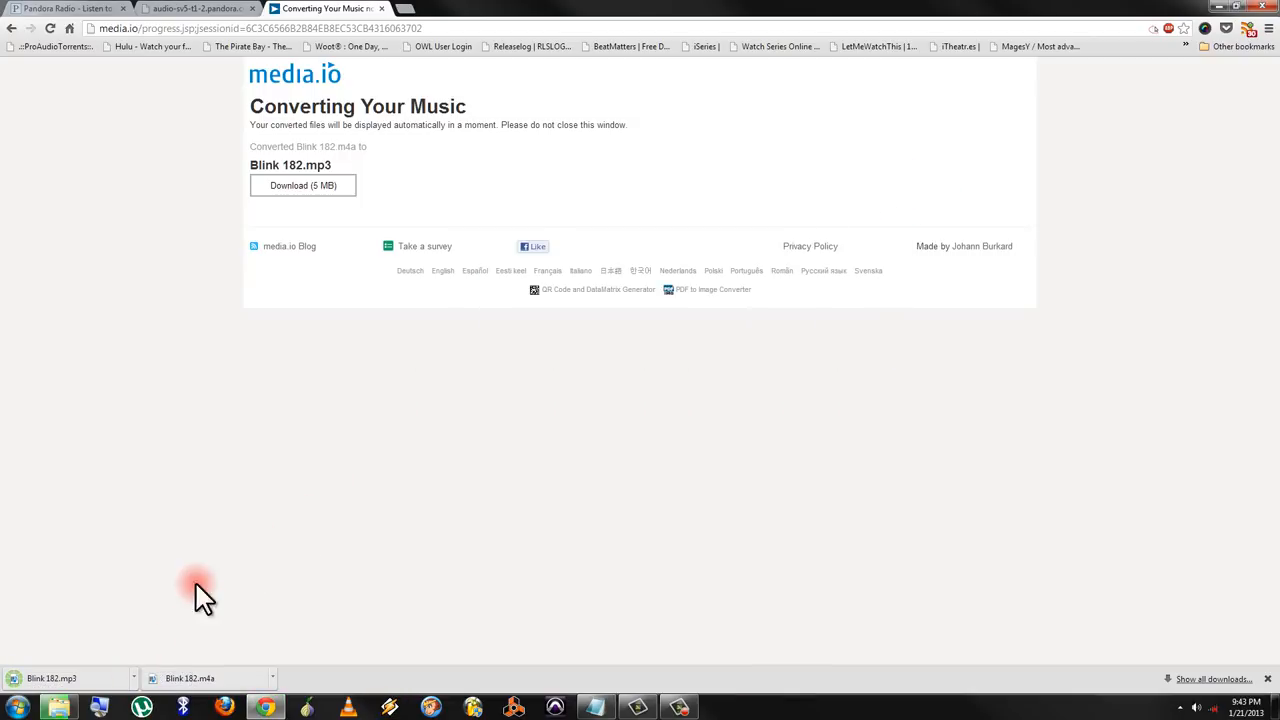